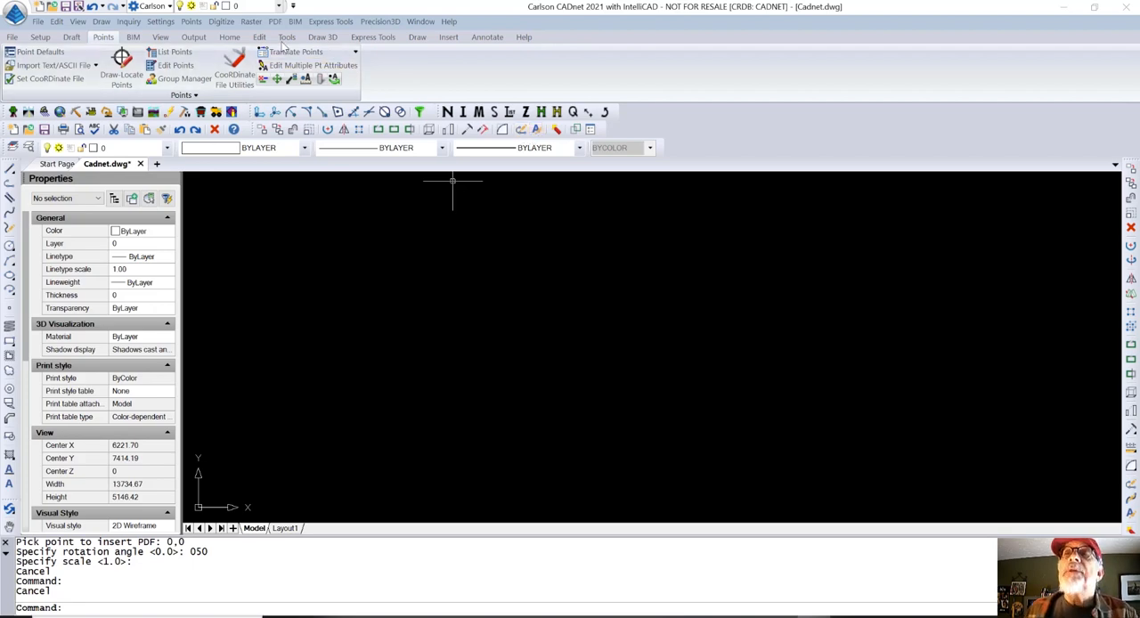
- Import 011D001E_WITH_POINTS.pdf as linework via PDF > Import PDF File, keeping its PDF layers
click(276, 21)
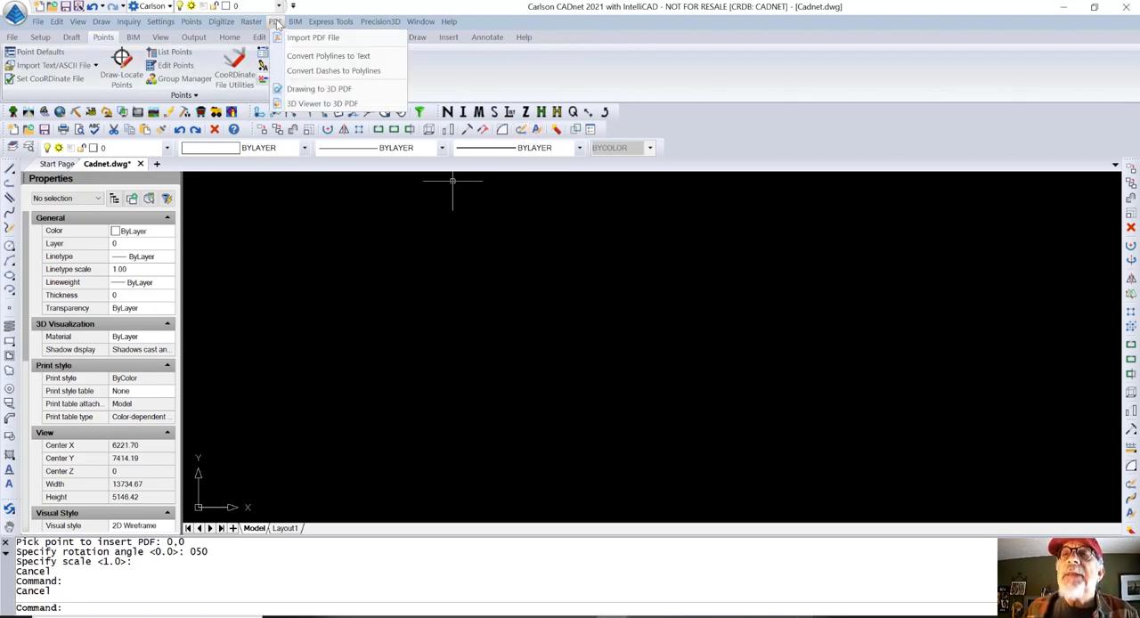
click(312, 38)
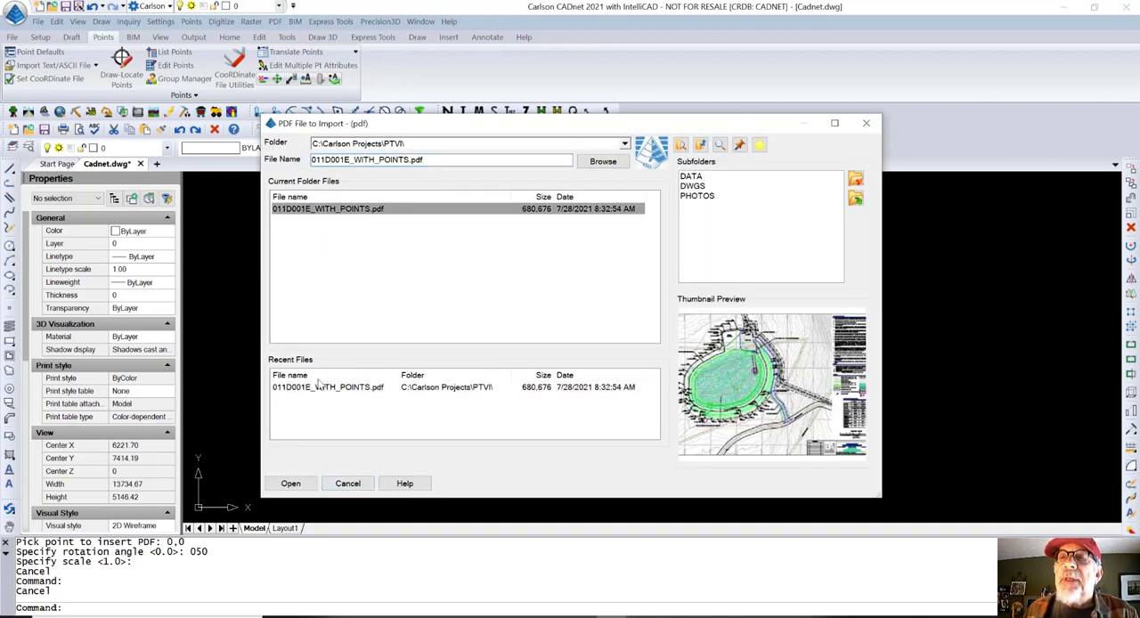
click(290, 482)
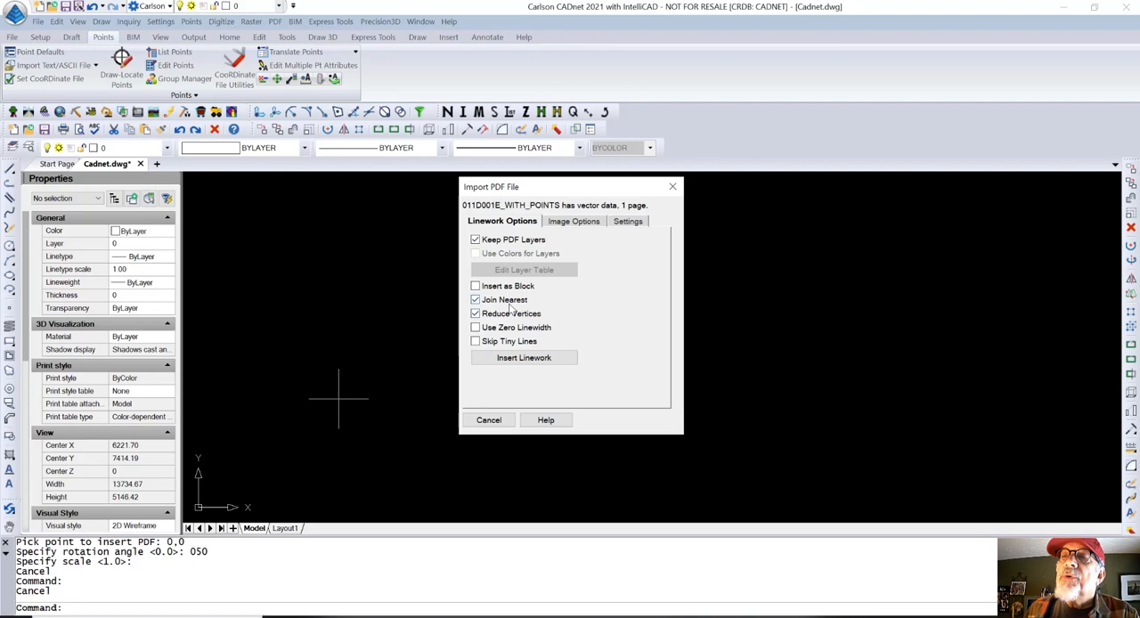
click(474, 313)
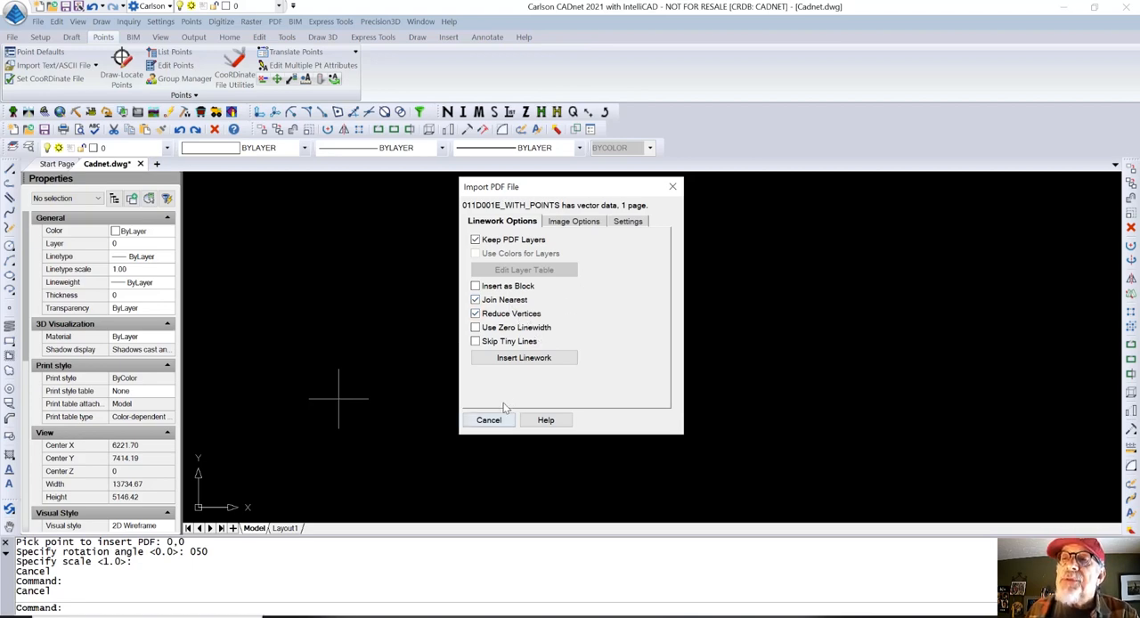
click(524, 356)
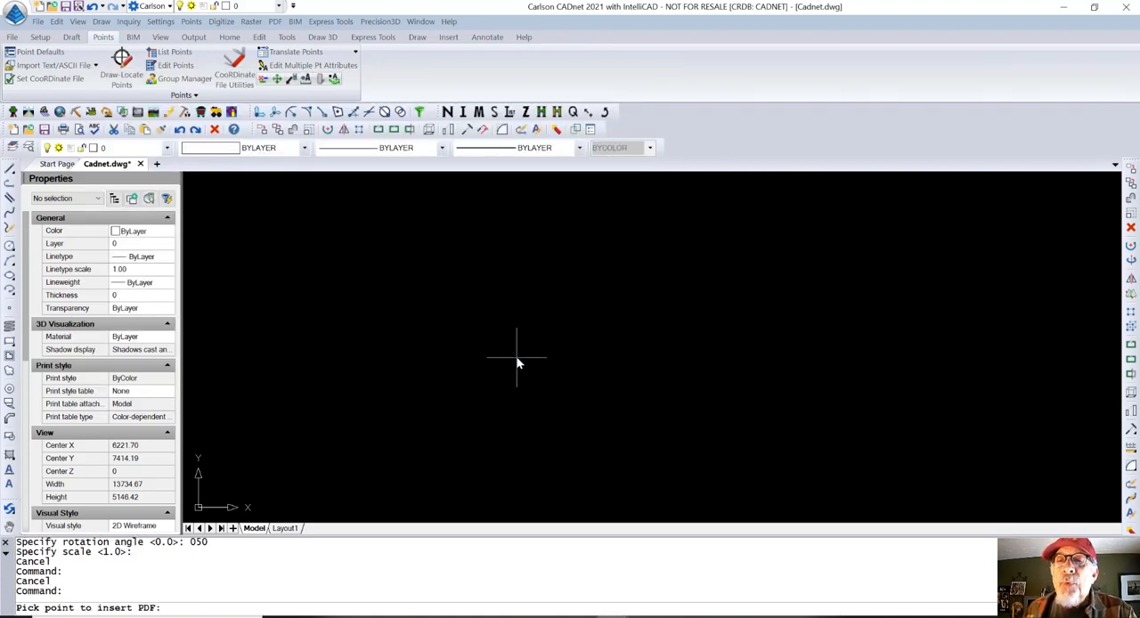
- Insert the PDF at 0,0 with 0 rotation and a scale of 50
text(0,0)
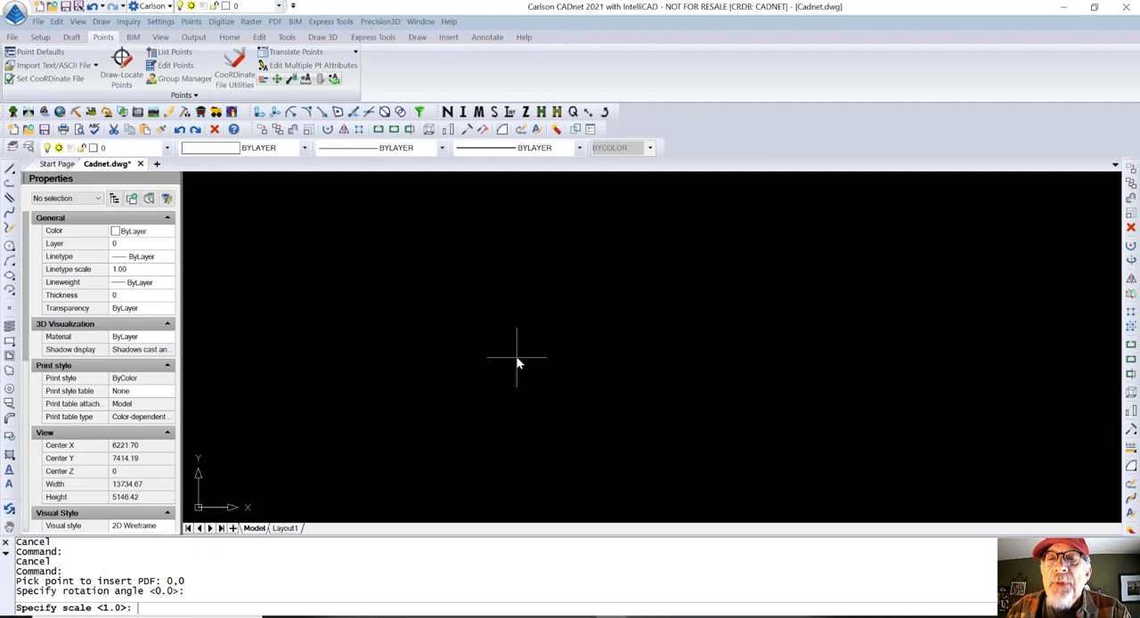
text(50)
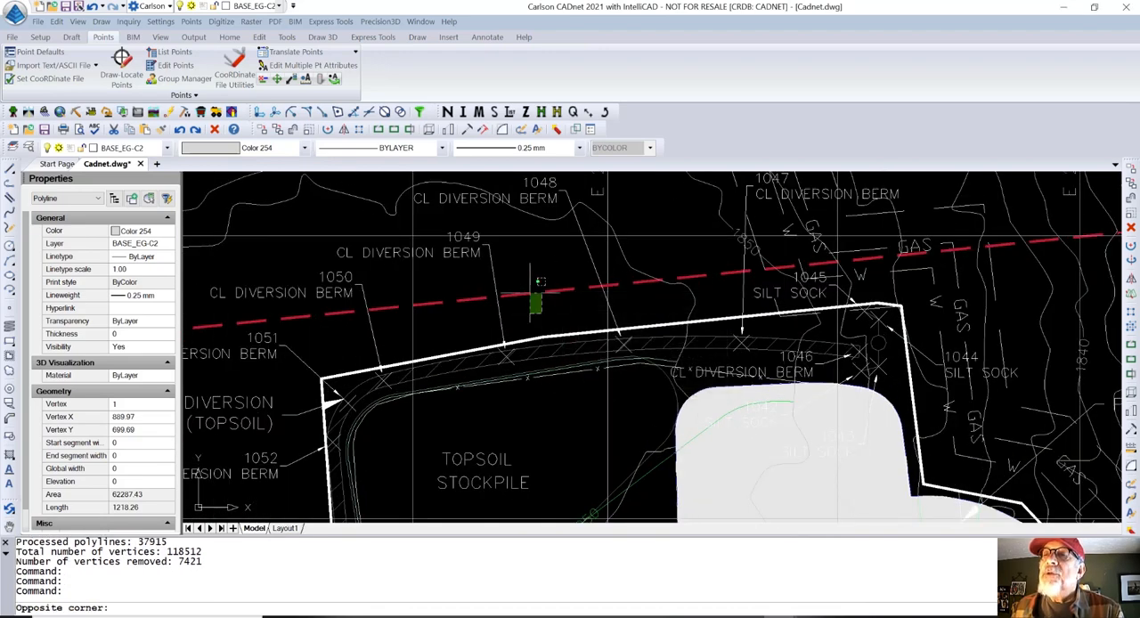
- Finish the linework import and zoom in on the berm and stockpile area
right_click(520, 294)
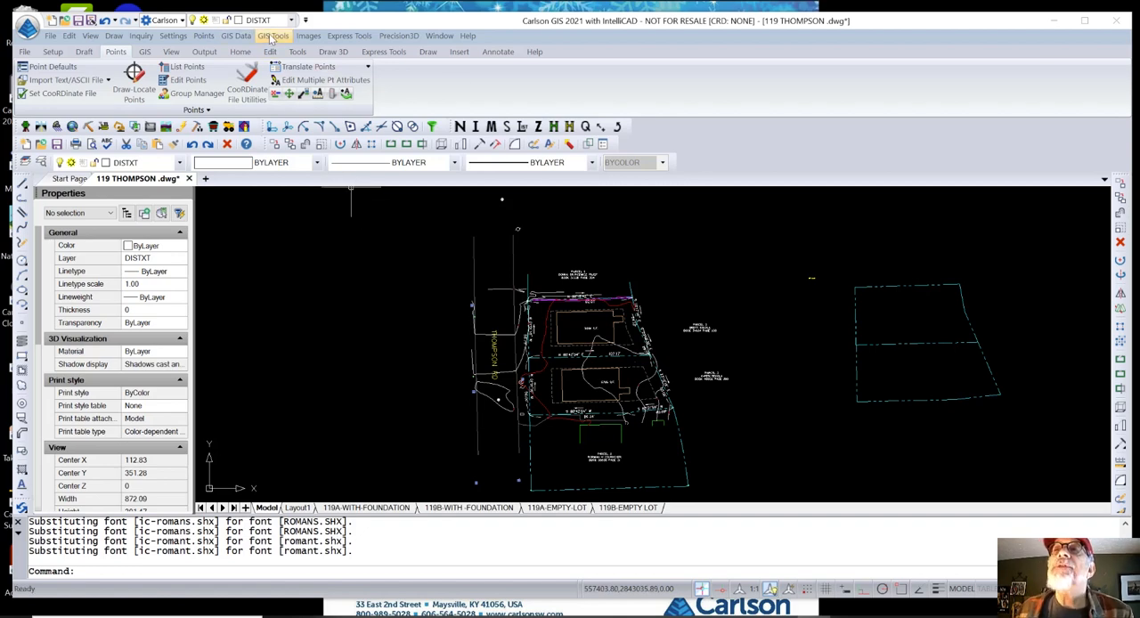
- Look at the Images menu of the 119 THOMPSON drawing in Carlson GIS
click(309, 35)
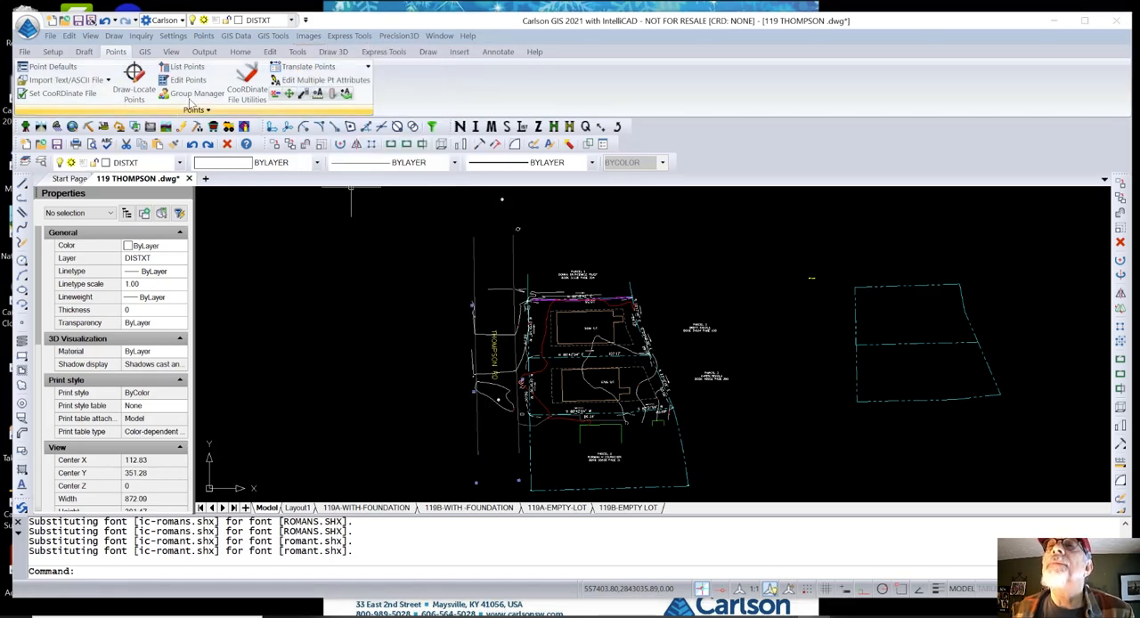
- Place a Google Earth aerial image saved as GE3 over the picked bounds and start the download
click(308, 36)
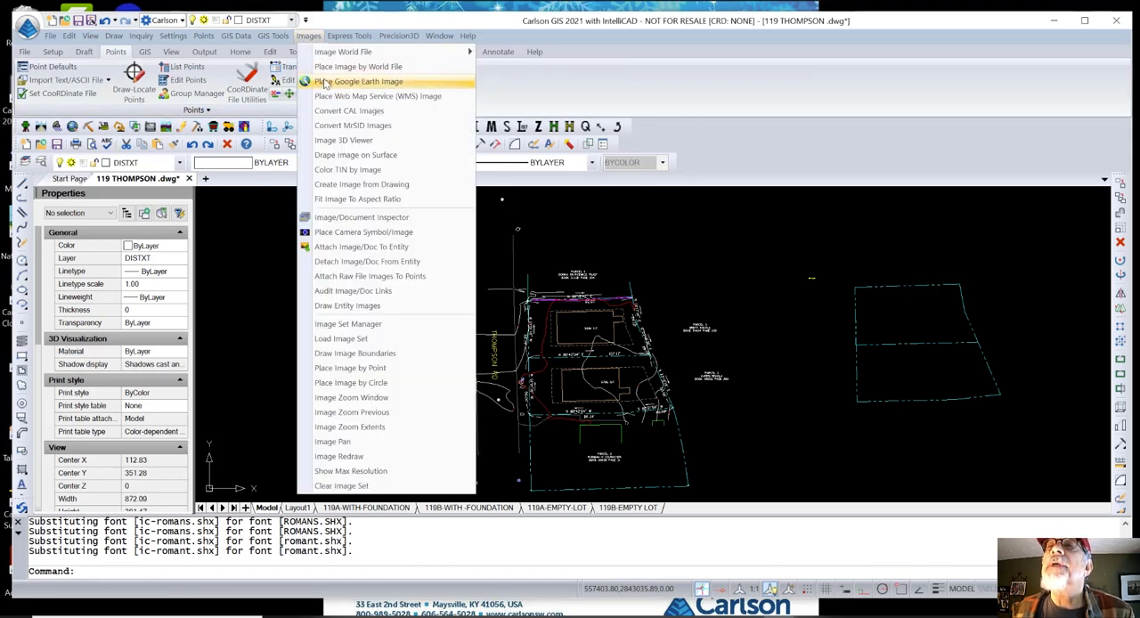
click(358, 82)
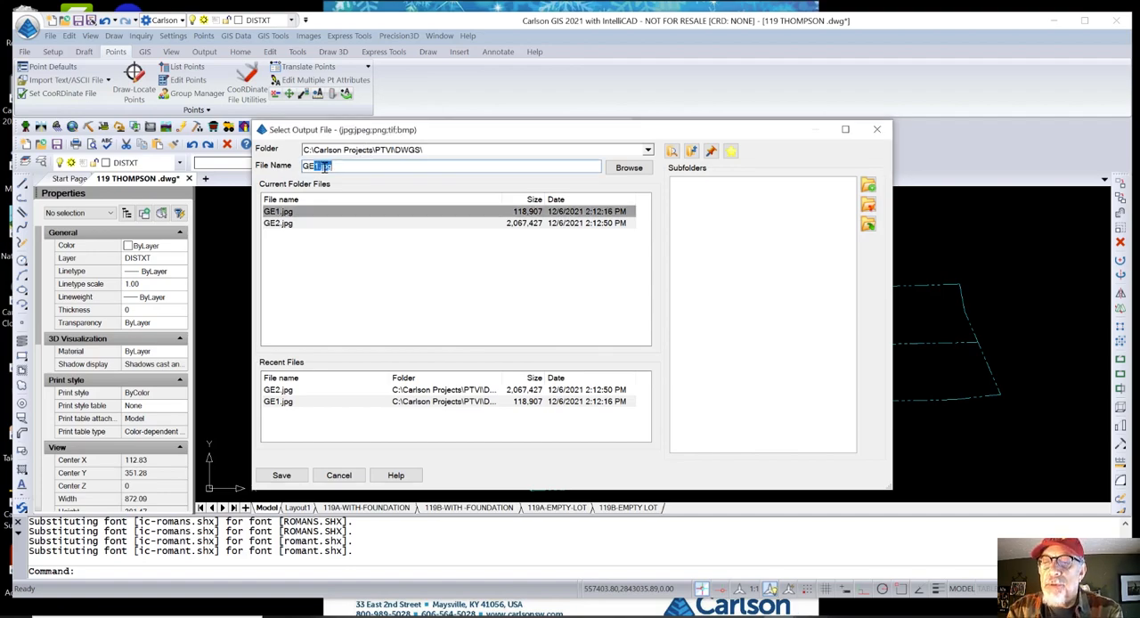
text(GE3)
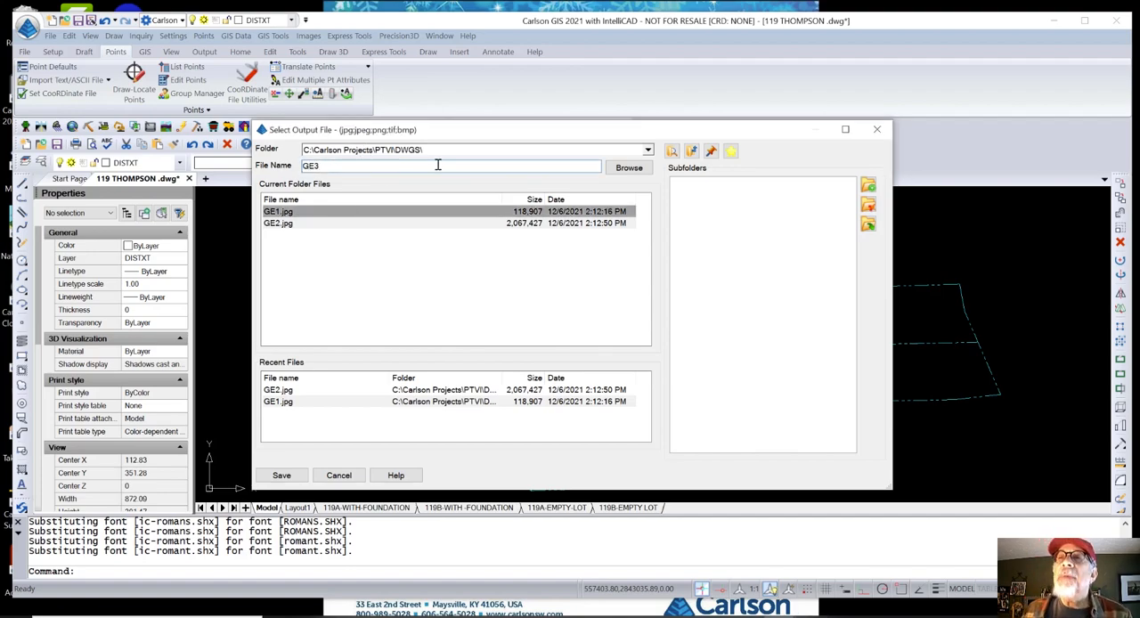
click(282, 473)
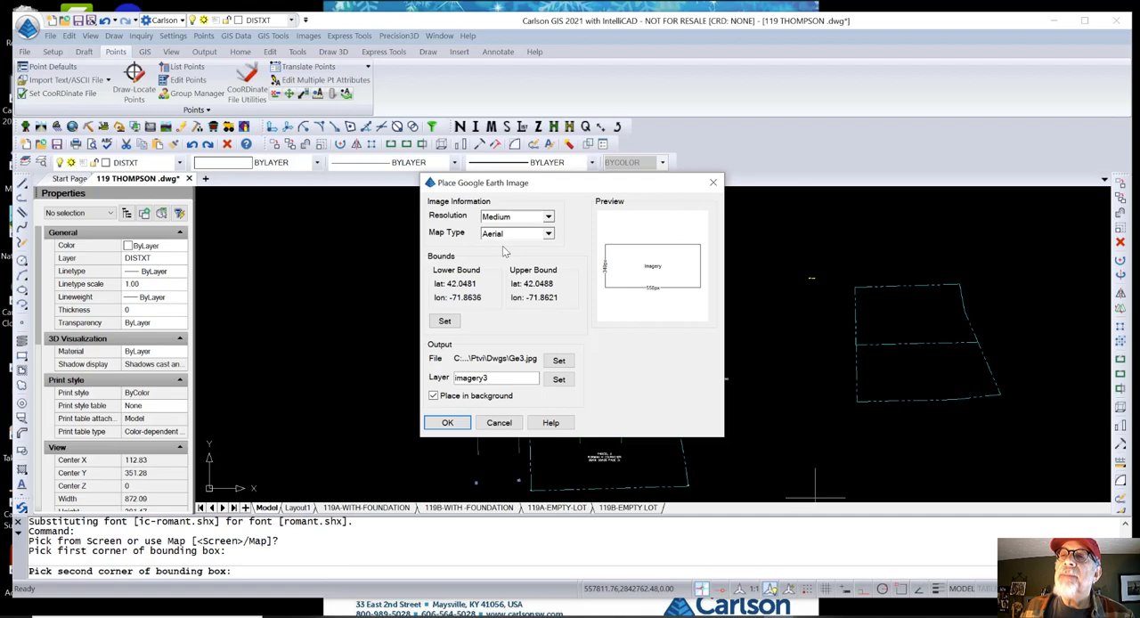
click(449, 422)
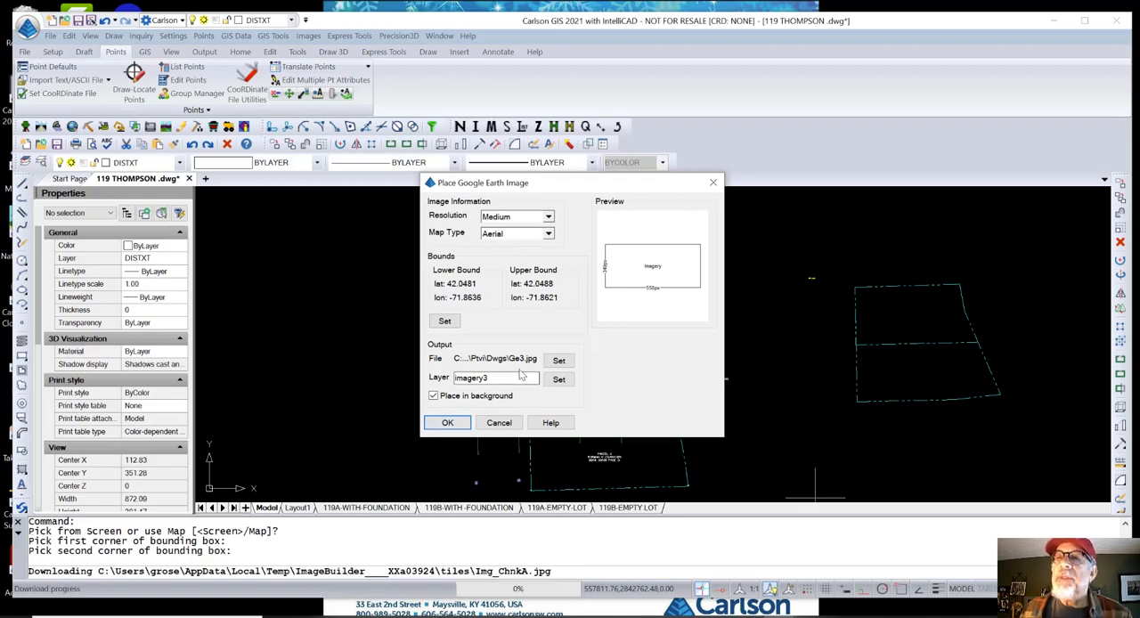
click(449, 422)
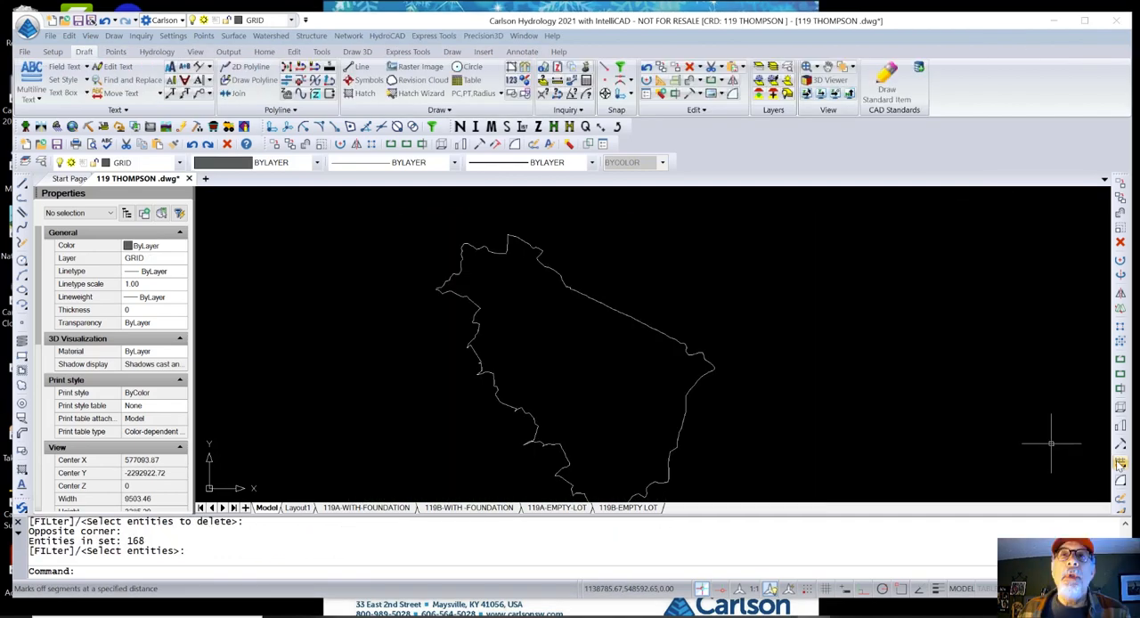
mouse_move(1120, 463)
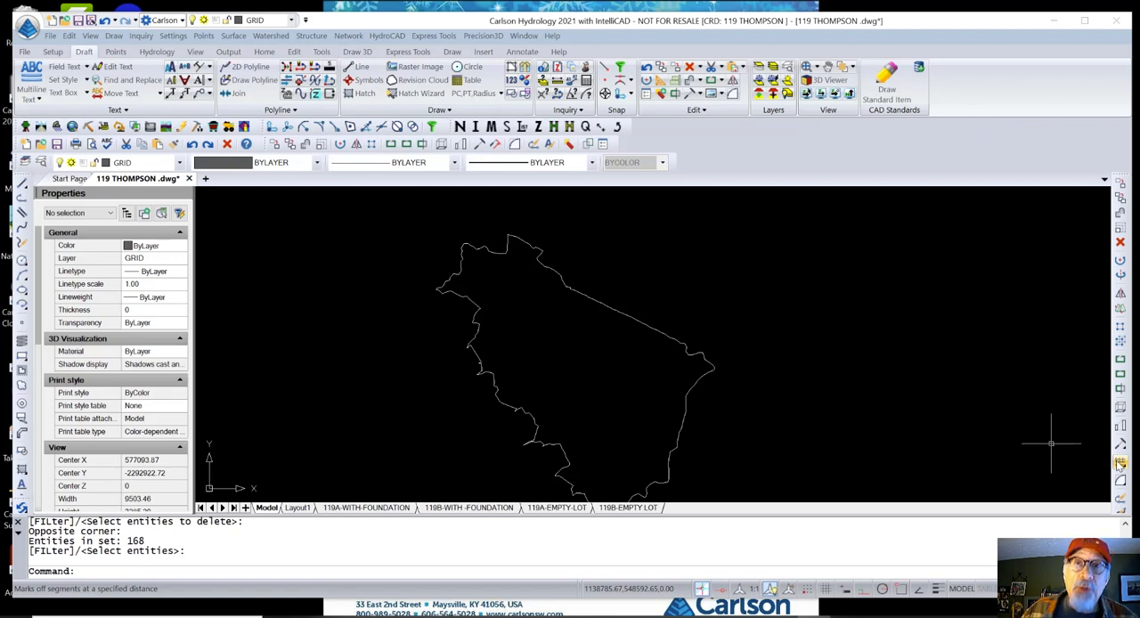
mouse_move(1093, 196)
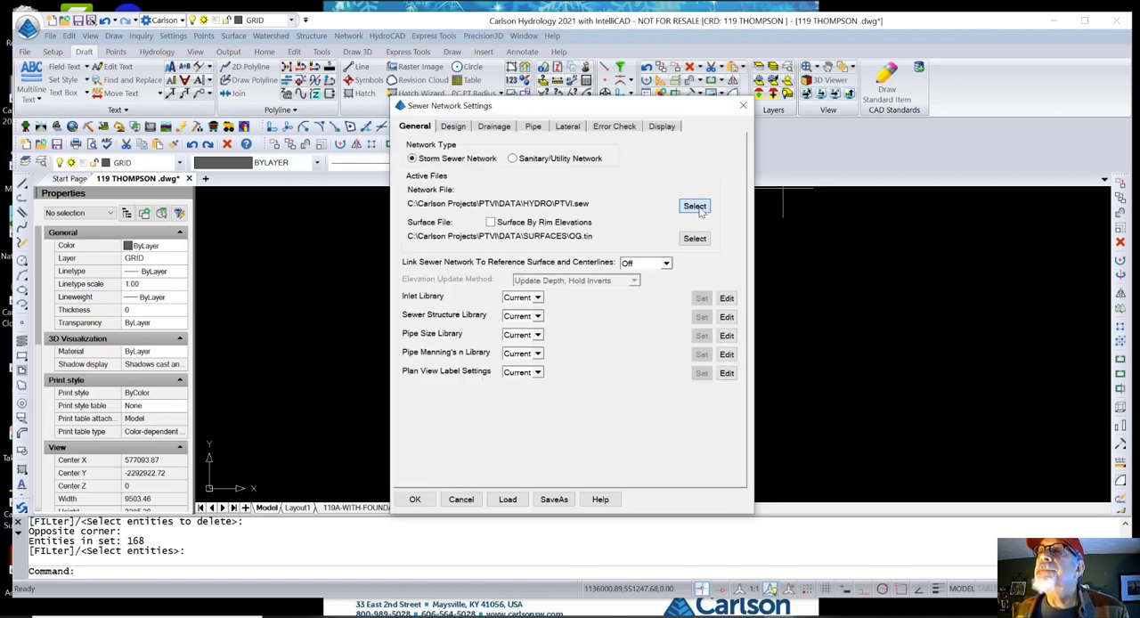
- Select PTVI-2.sew as the network file, create it when prompted, and accept the sewer settings
click(695, 207)
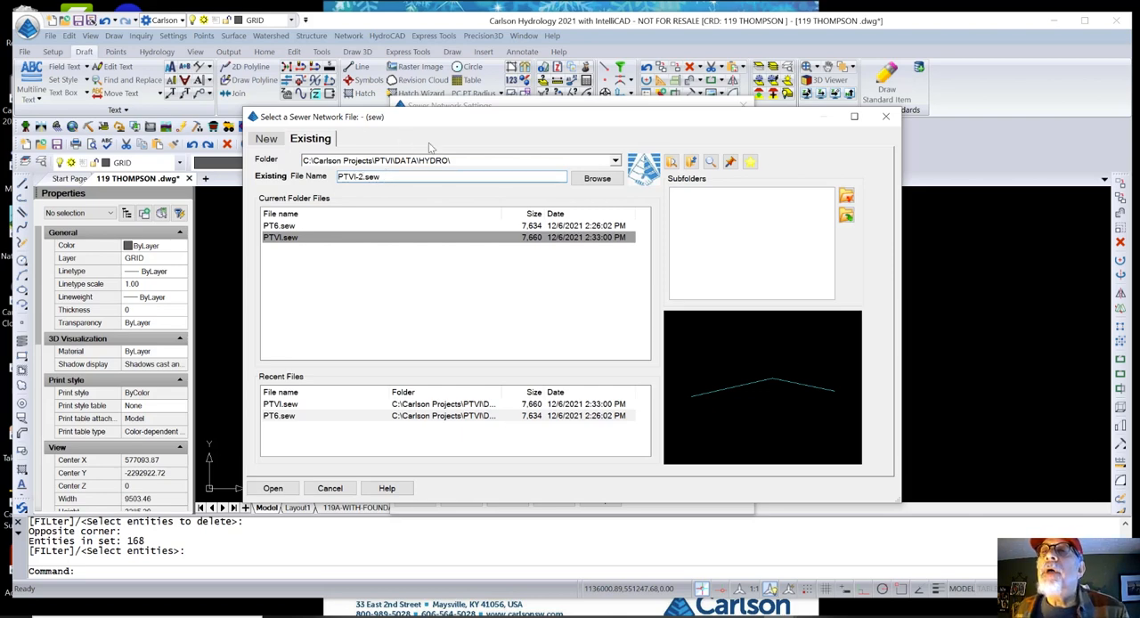
click(273, 488)
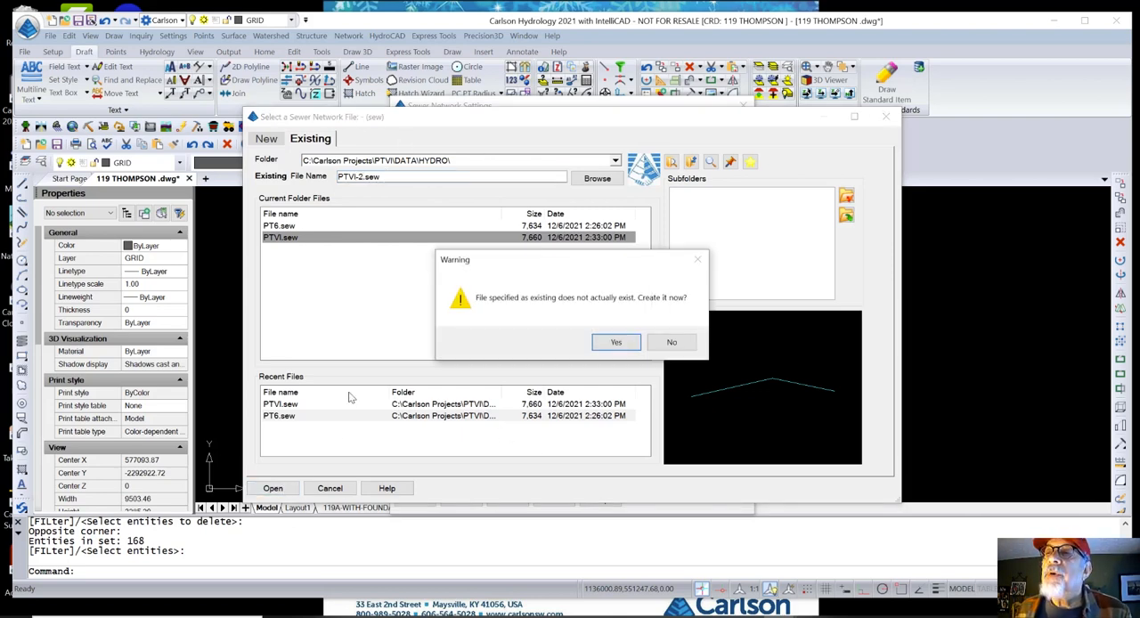
click(617, 342)
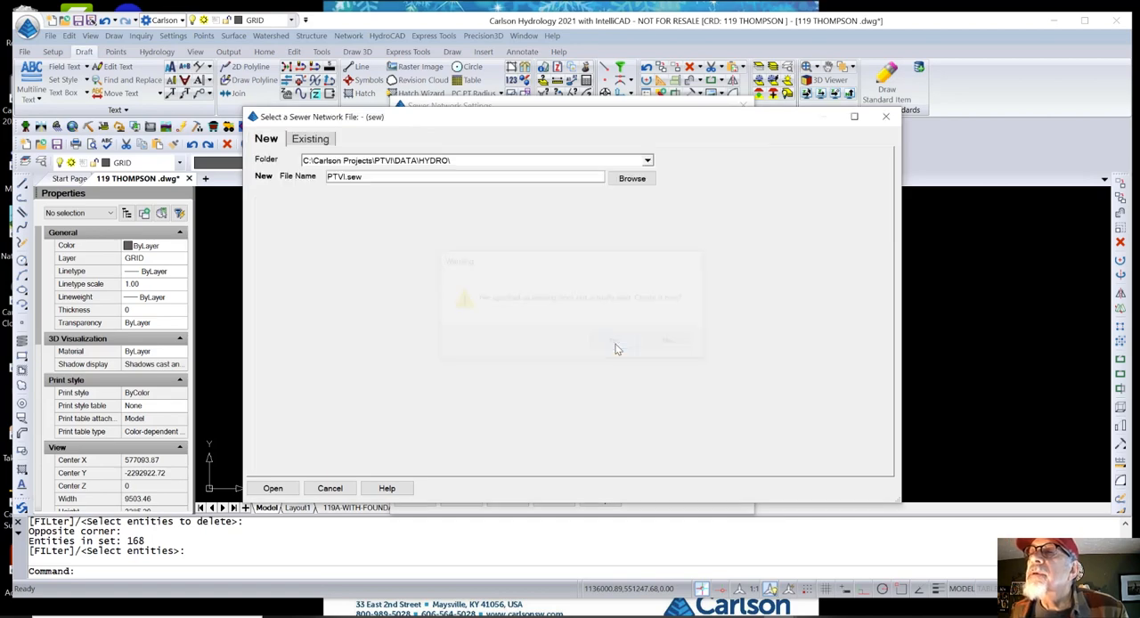
click(273, 488)
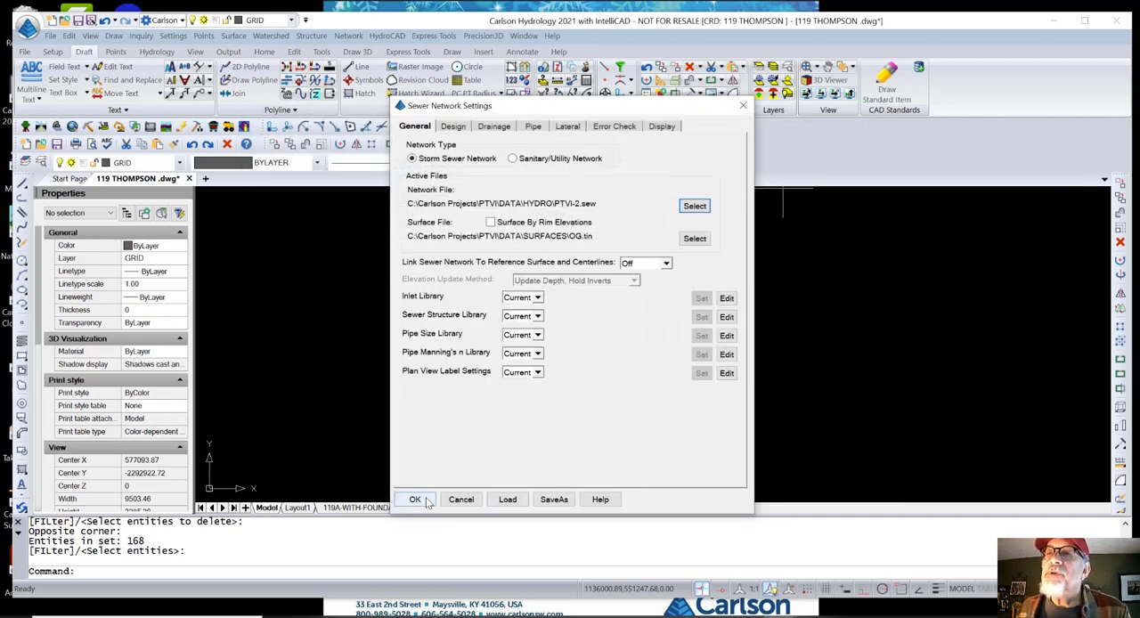
click(413, 499)
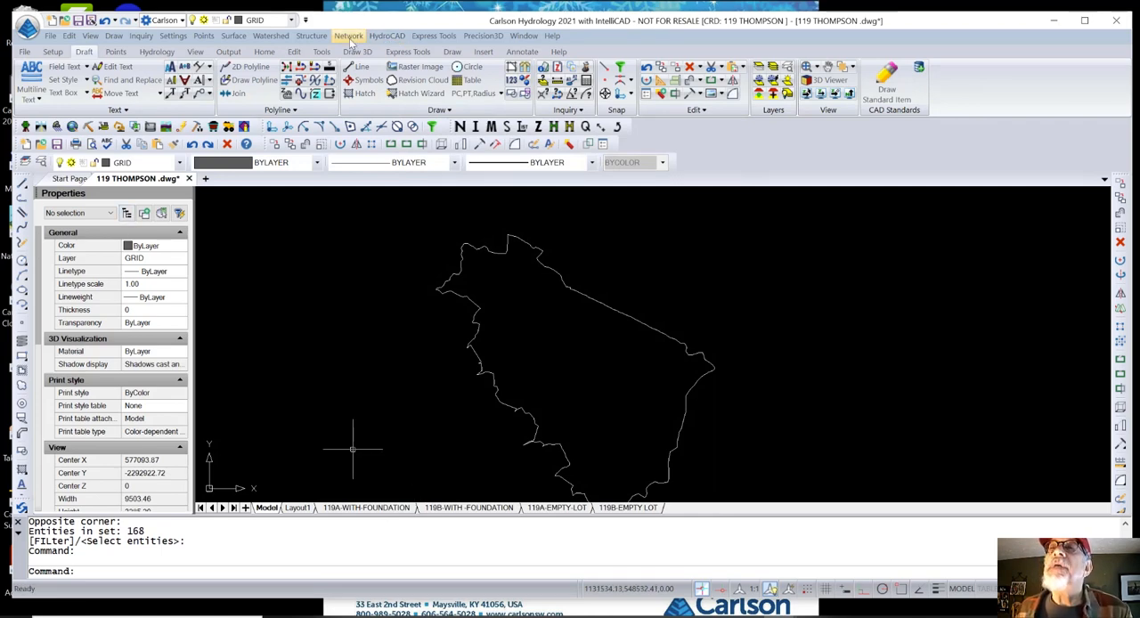
- Place inlet structures inside the boundary with Sewer Network Edit, auto-connecting them to MH1 by picked points
click(349, 35)
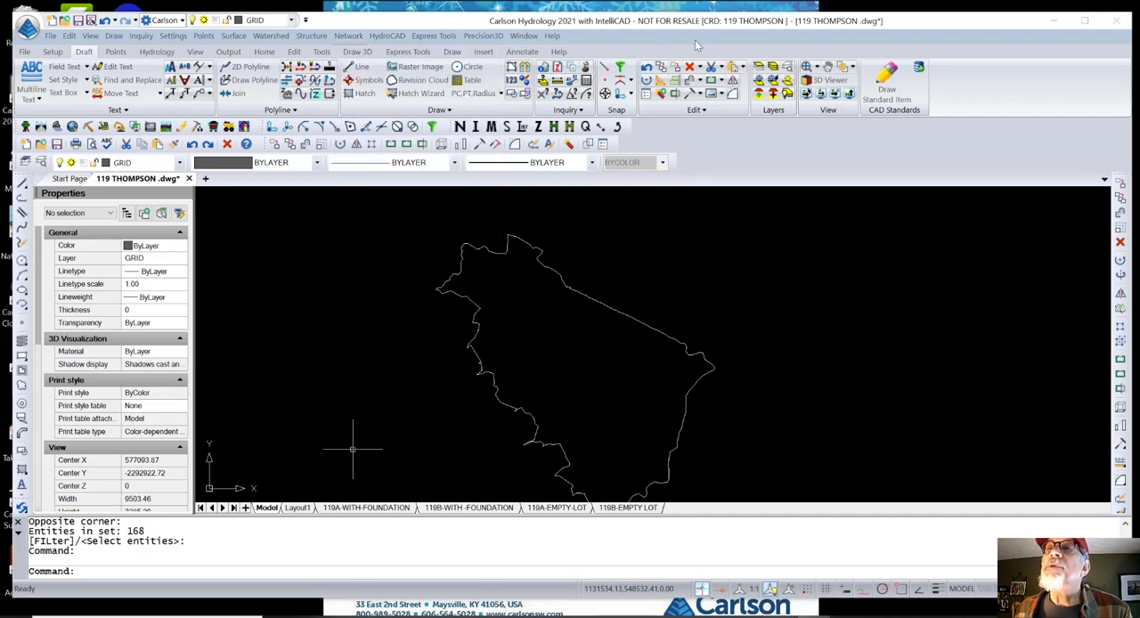
click(349, 35)
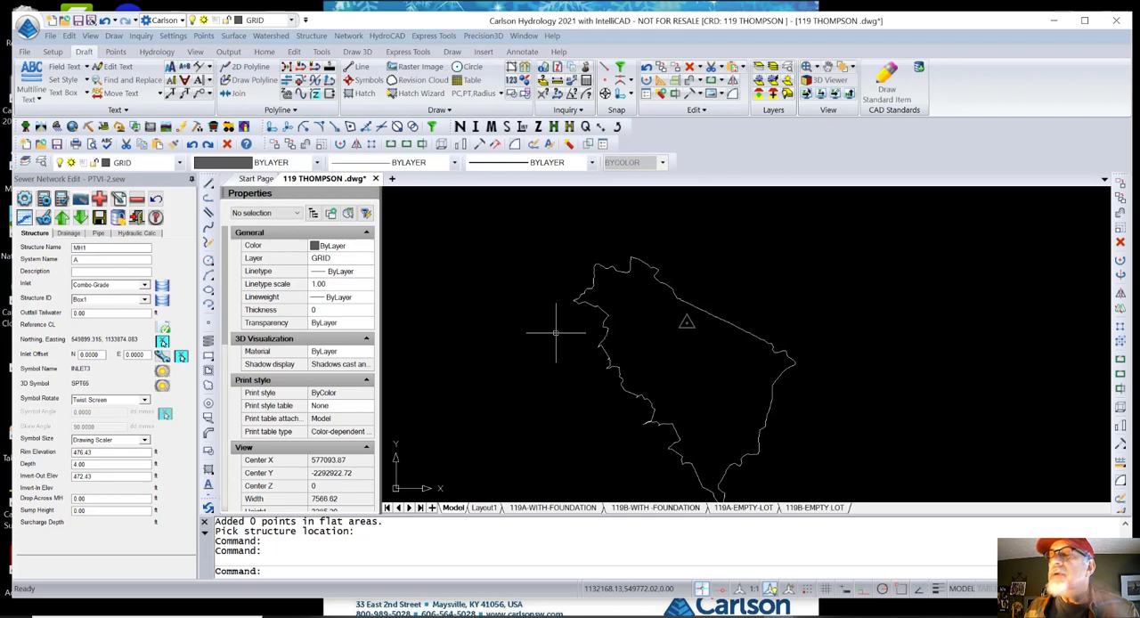
mouse_move(390, 310)
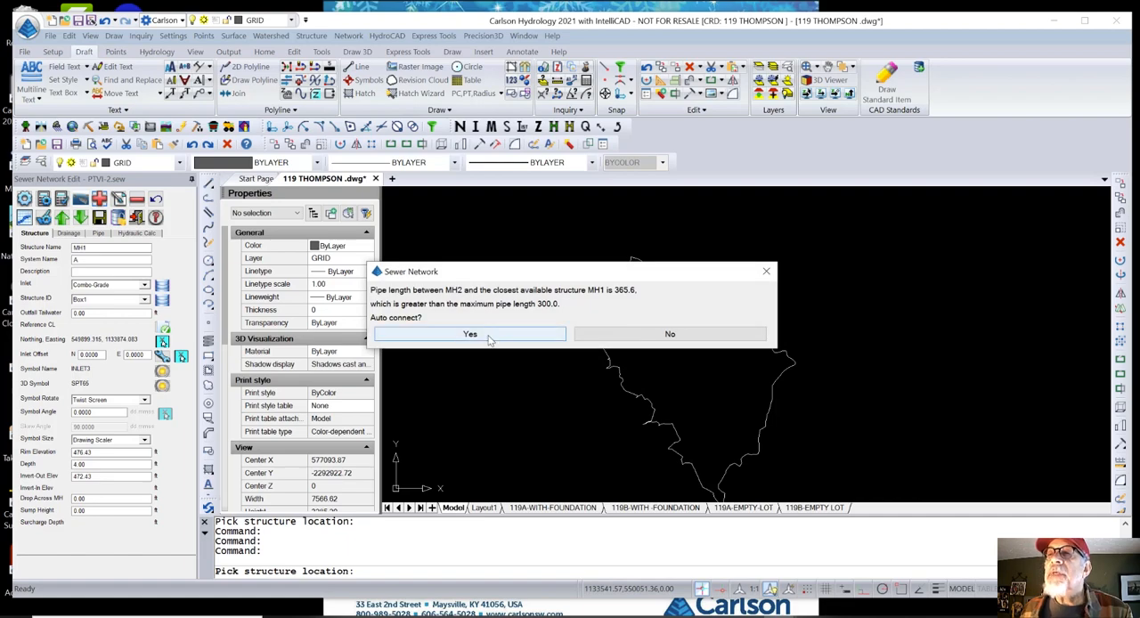
click(470, 333)
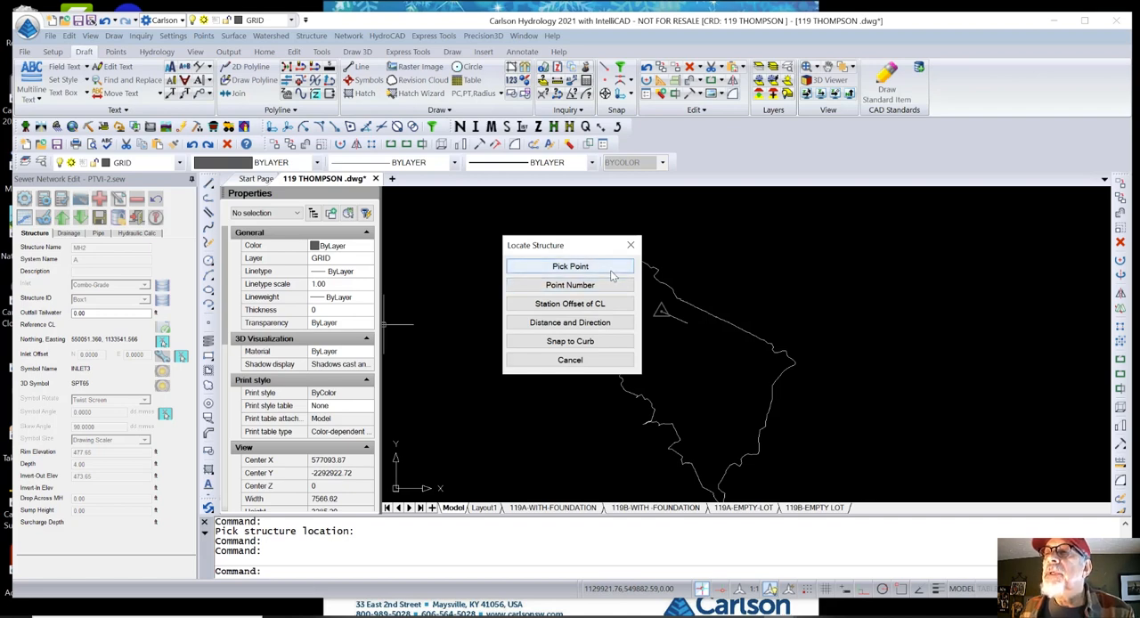
click(570, 266)
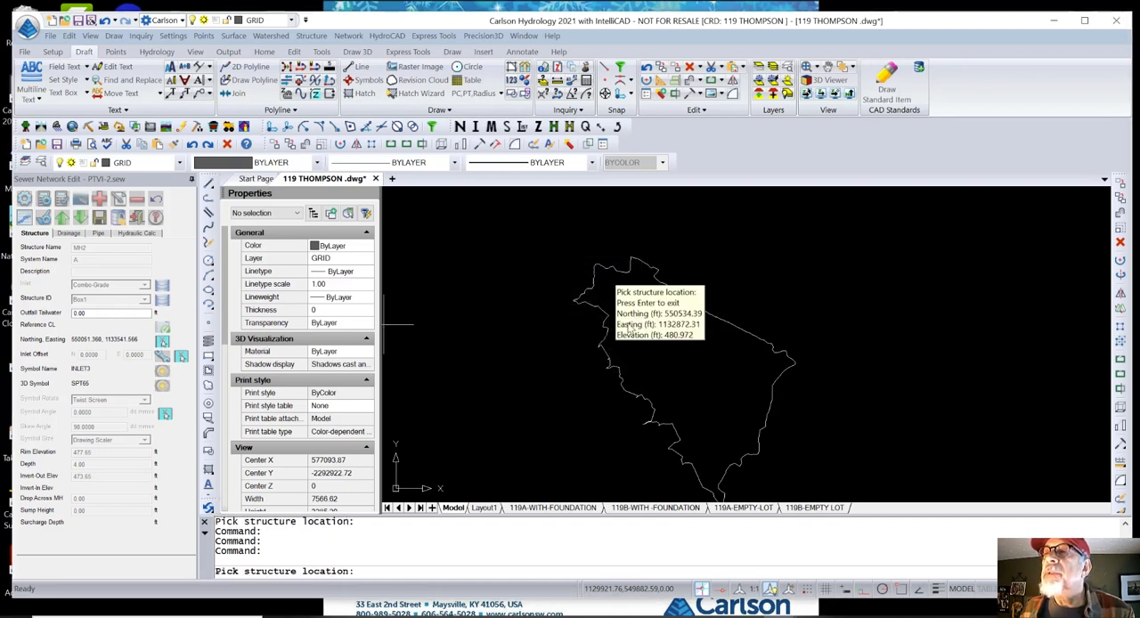
click(655, 320)
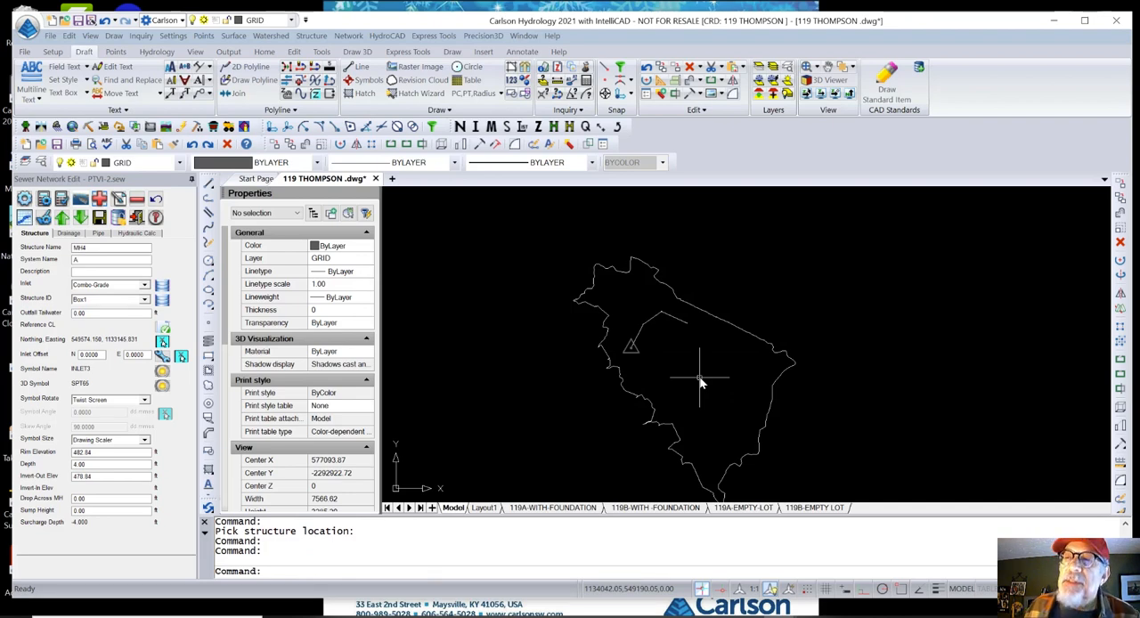
mouse_move(392, 467)
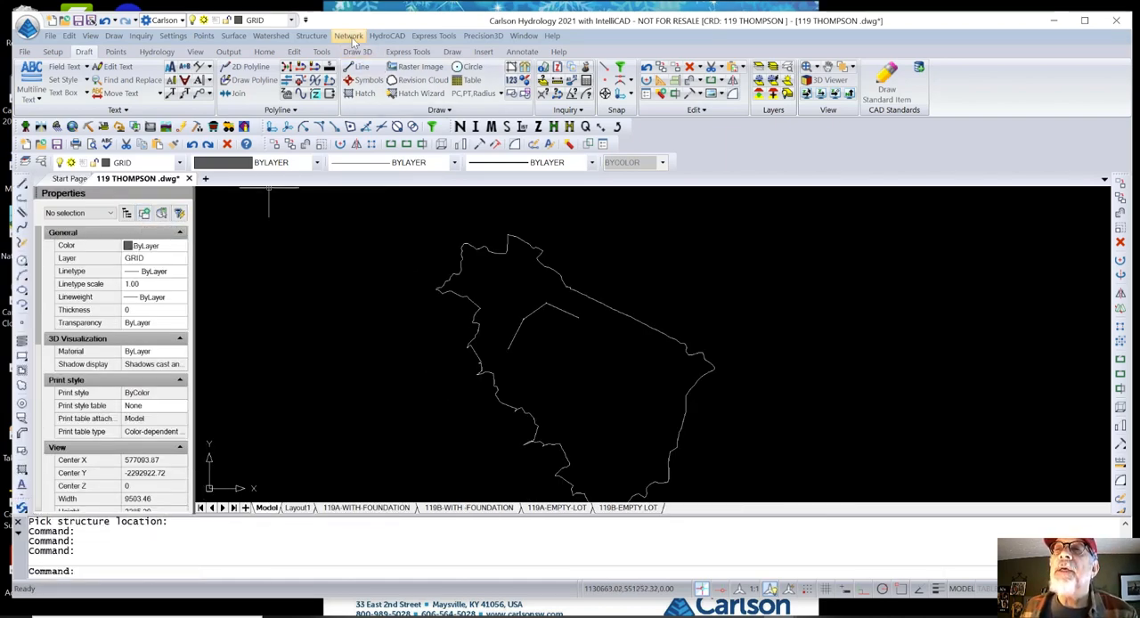
click(349, 35)
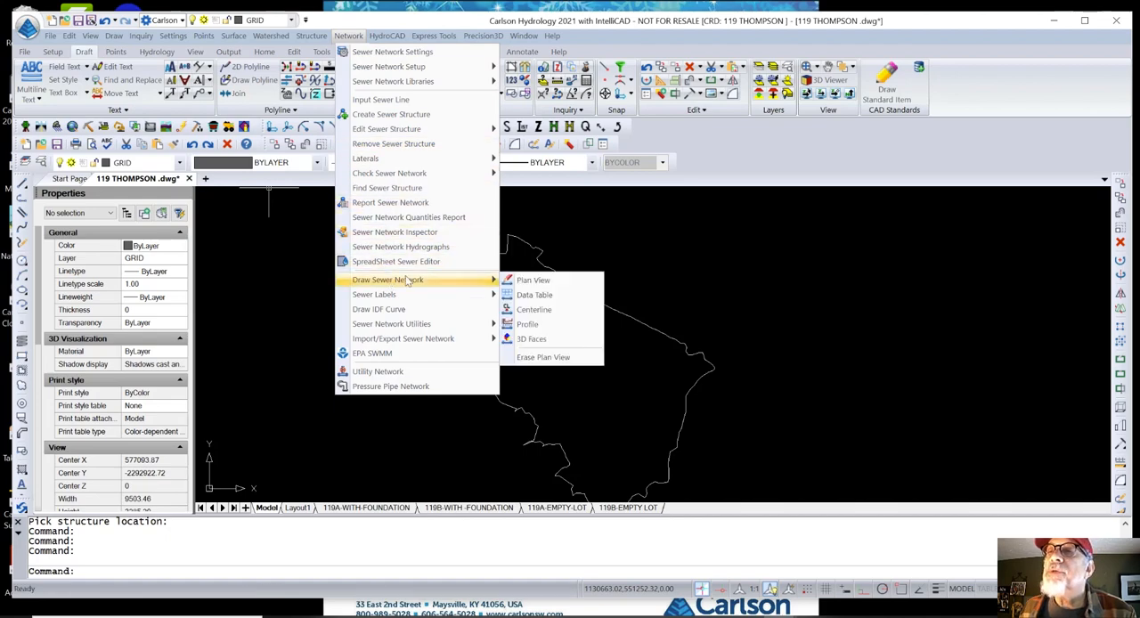
mouse_move(527, 324)
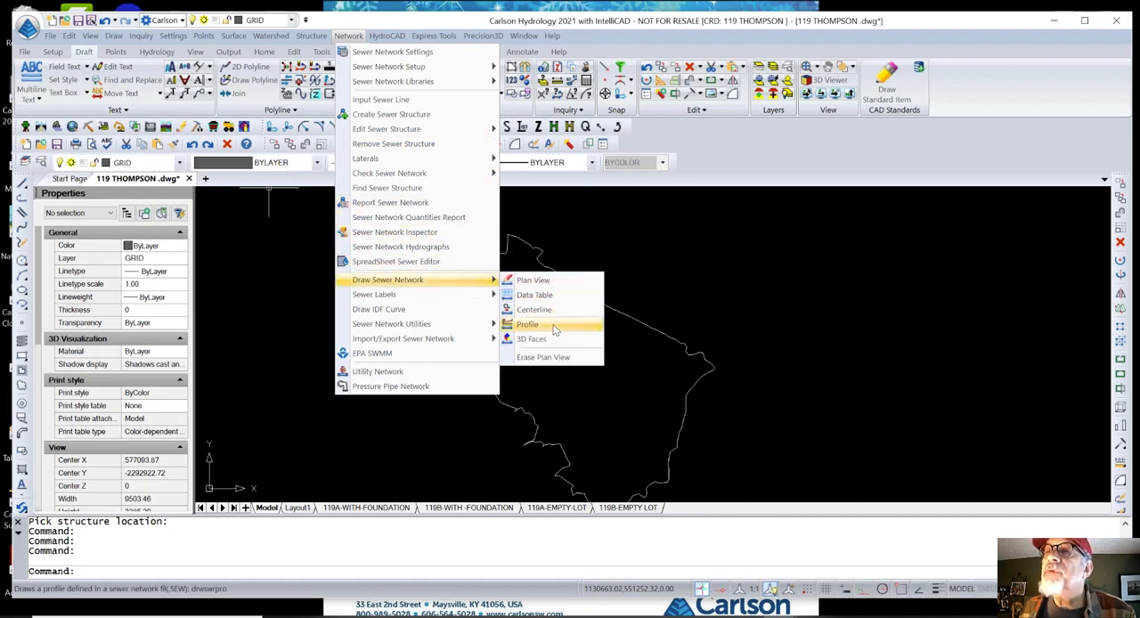
- Draw the sewer profile from downstream MH1 to upstream MH4 with a 470–485 elevation grid
click(527, 324)
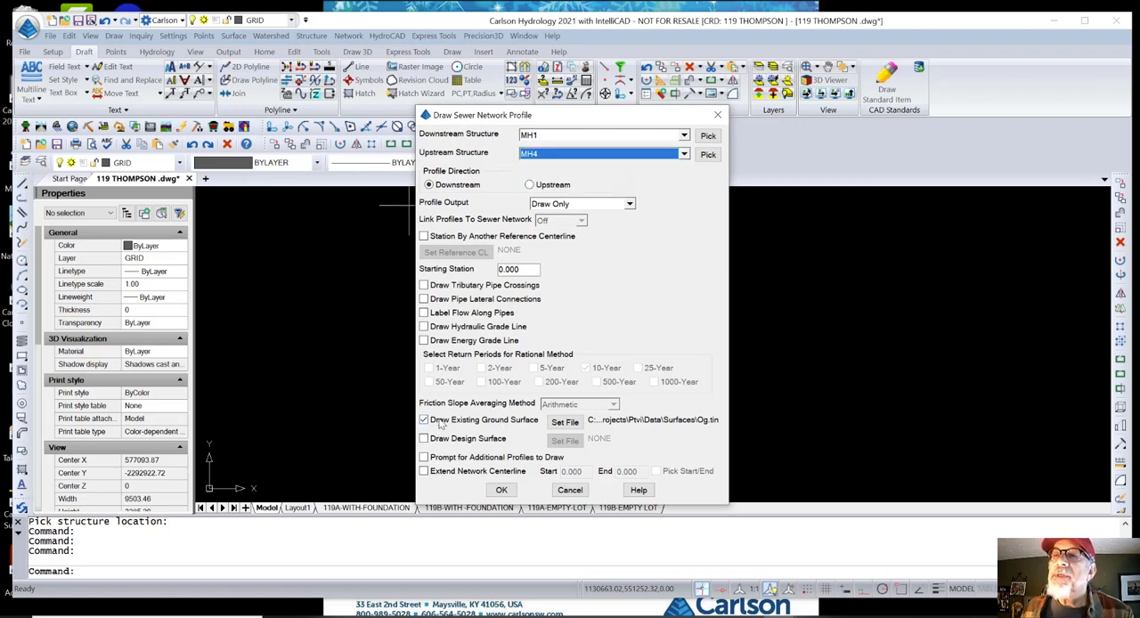
click(502, 489)
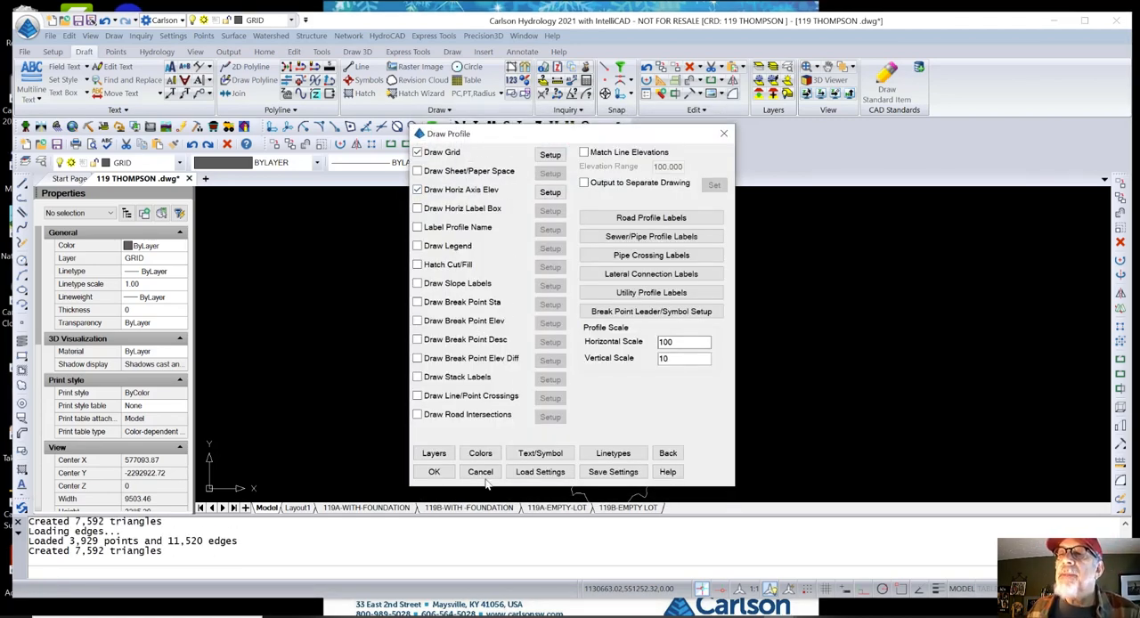
click(435, 470)
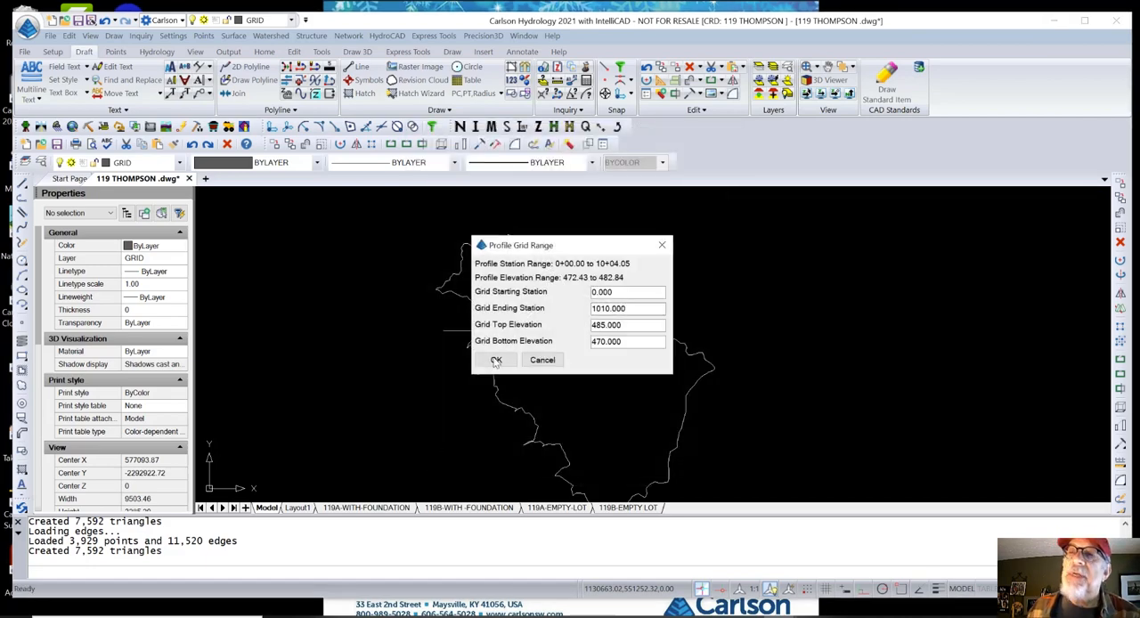
click(495, 359)
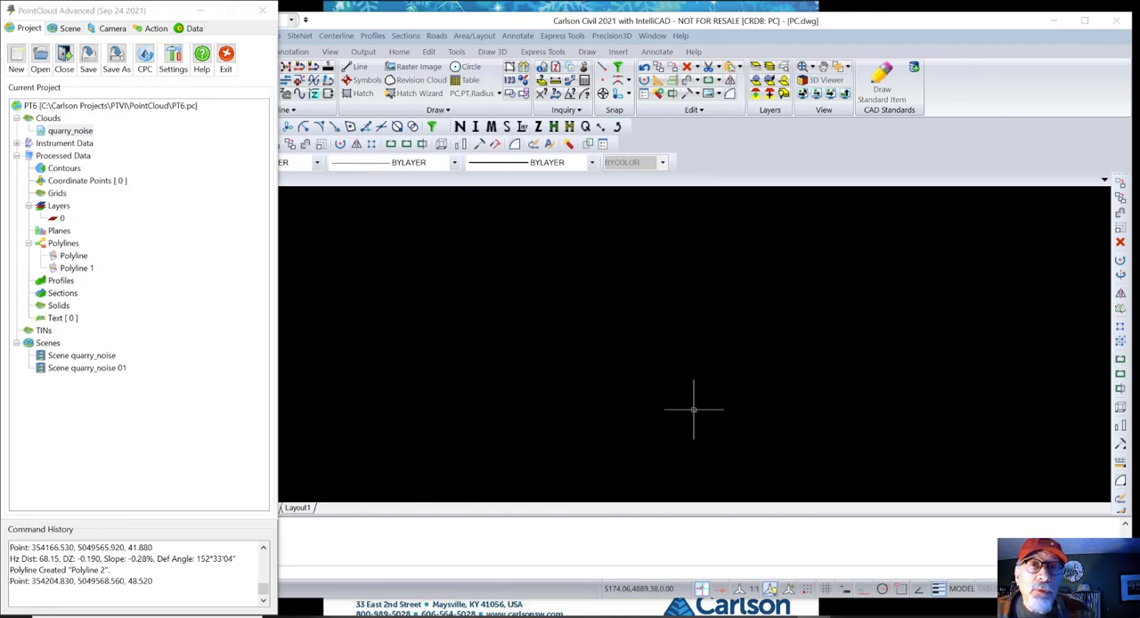
mouse_move(692, 411)
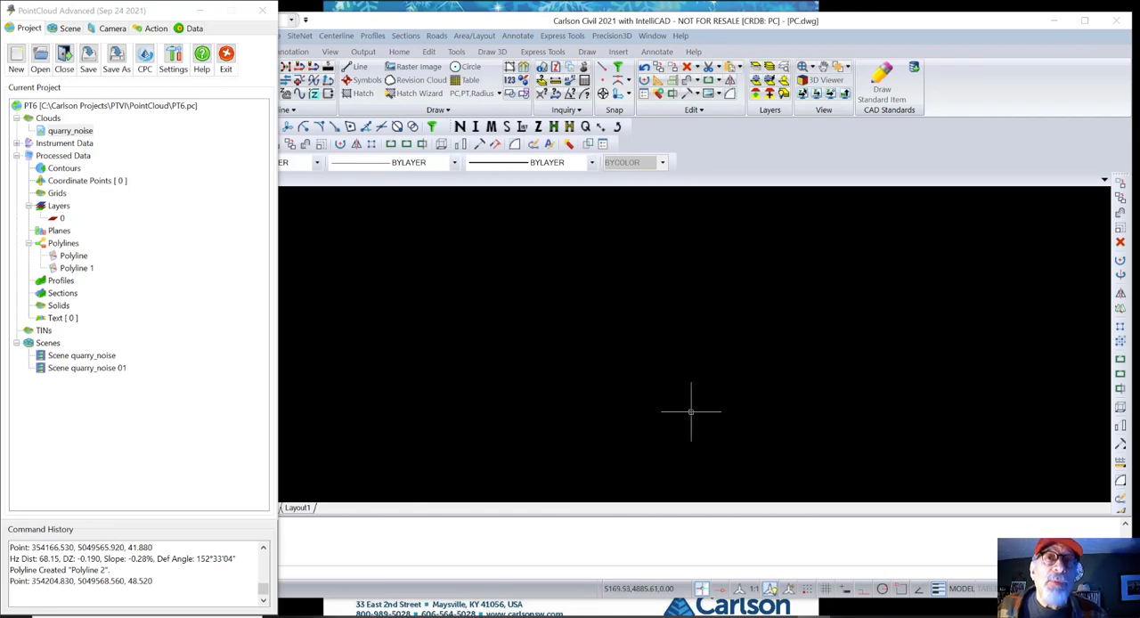
mouse_move(328, 324)
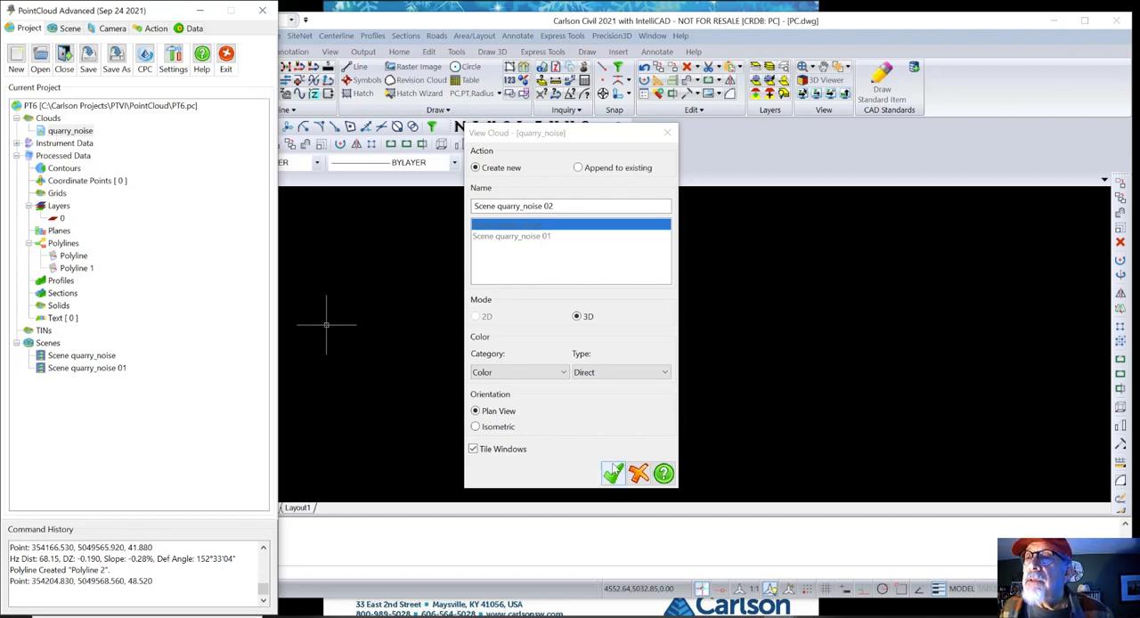
- Create the new 3D plan-view scene Scene quarry_noise 02 from the quarry_noise cloud
click(612, 473)
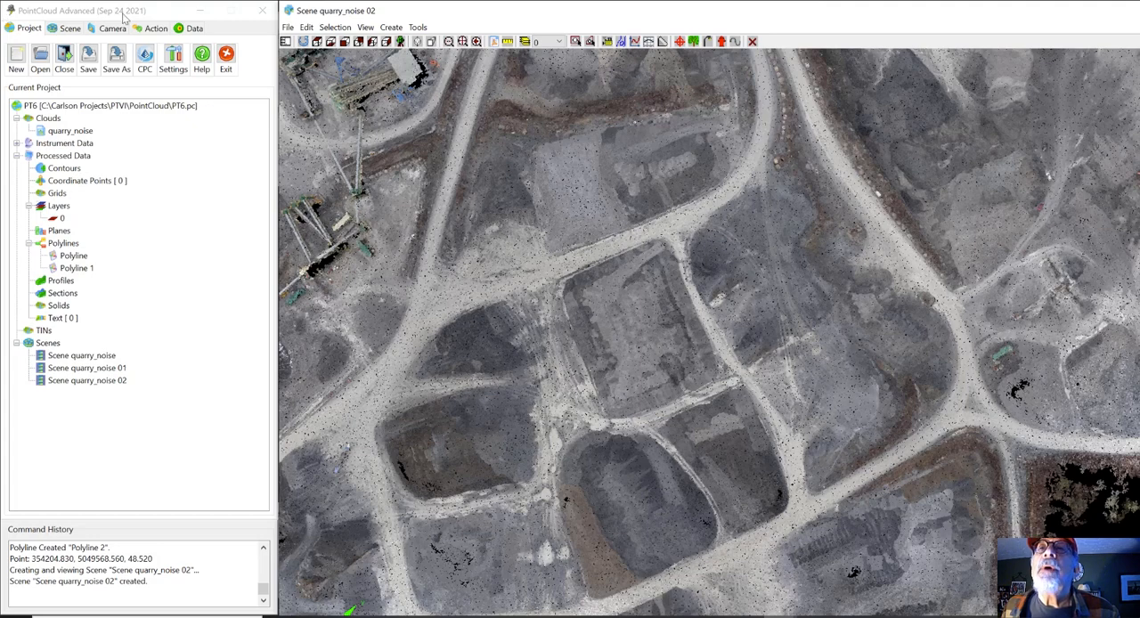
click(154, 28)
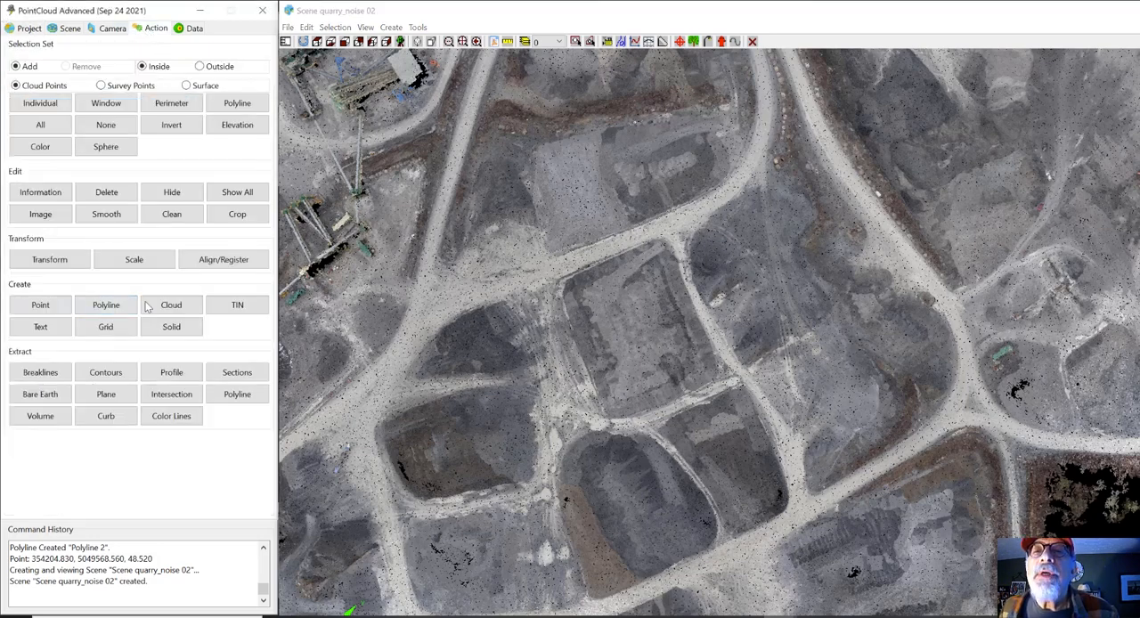
- Trace Polyline 2 around the corners of the rectangular stockpile block with Create > Polyline
click(105, 305)
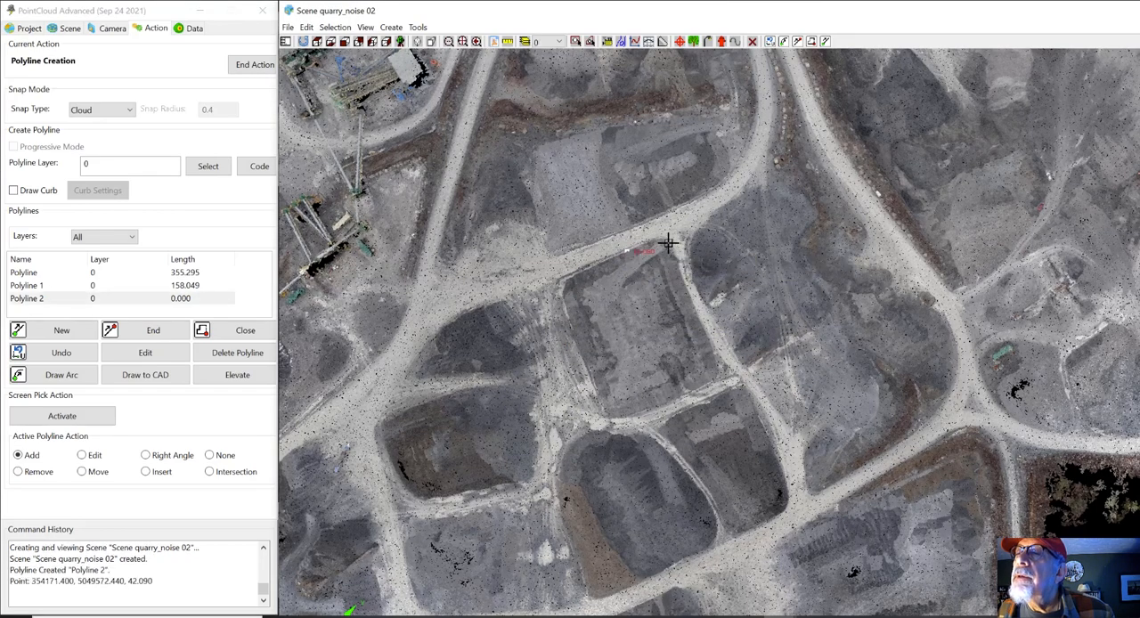
click(698, 302)
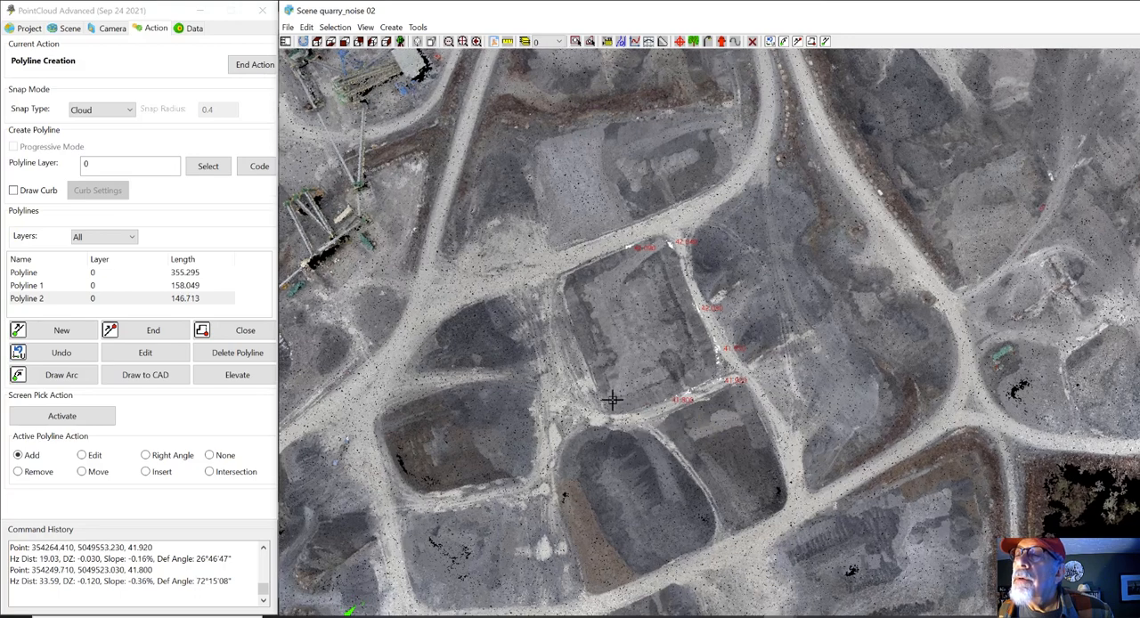
click(598, 383)
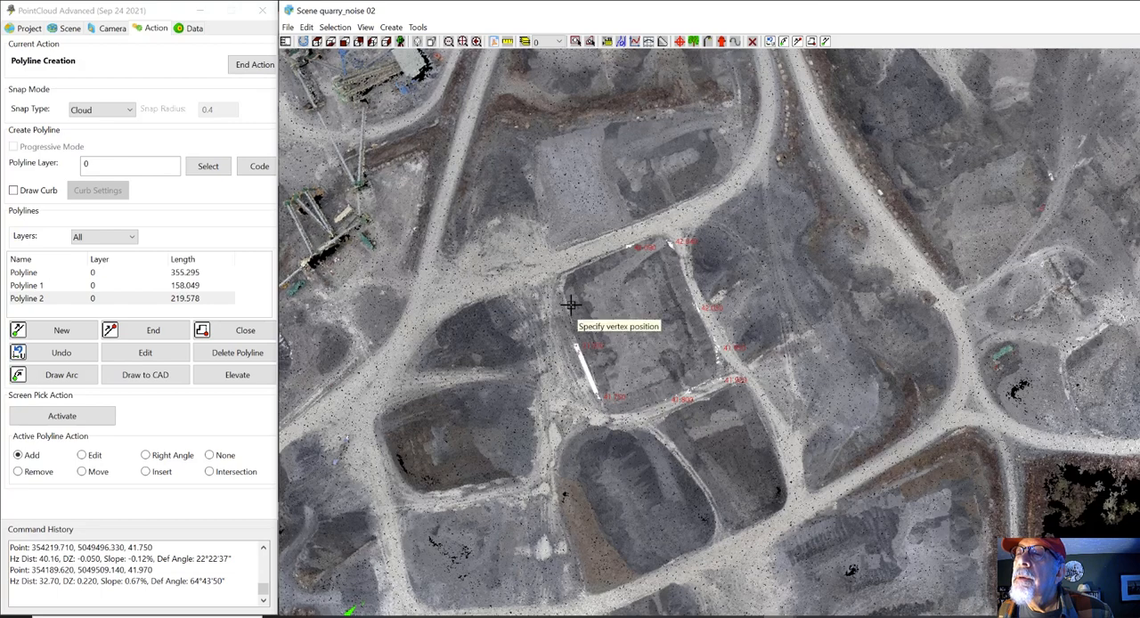
click(578, 271)
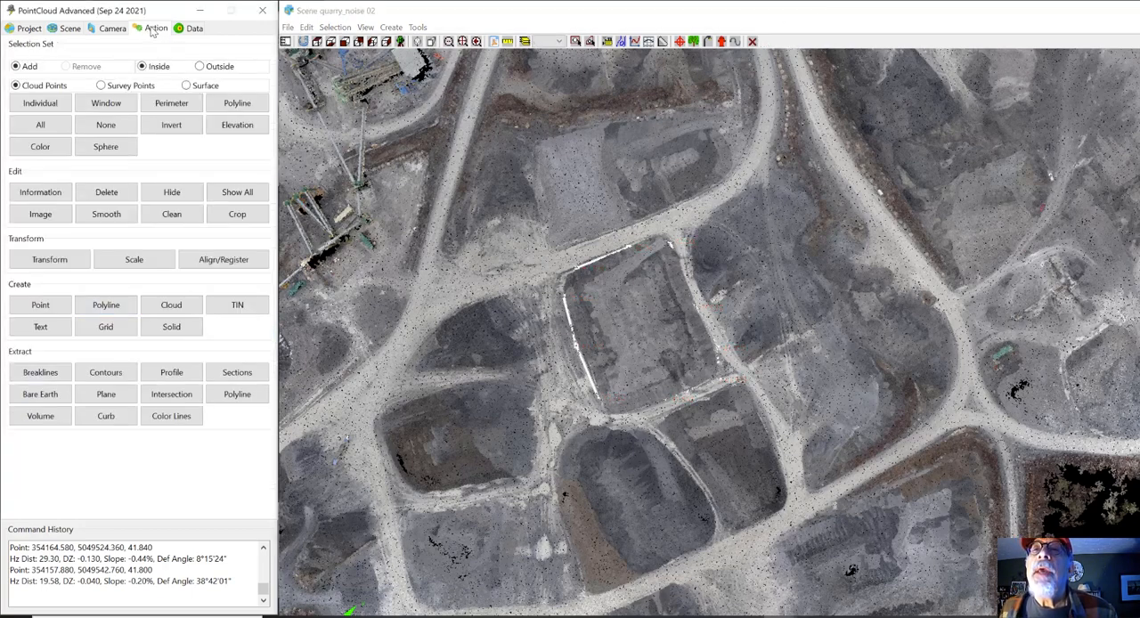
- Select the cloud points inside the stockpile polyline boundary and start creating a TIN
click(171, 103)
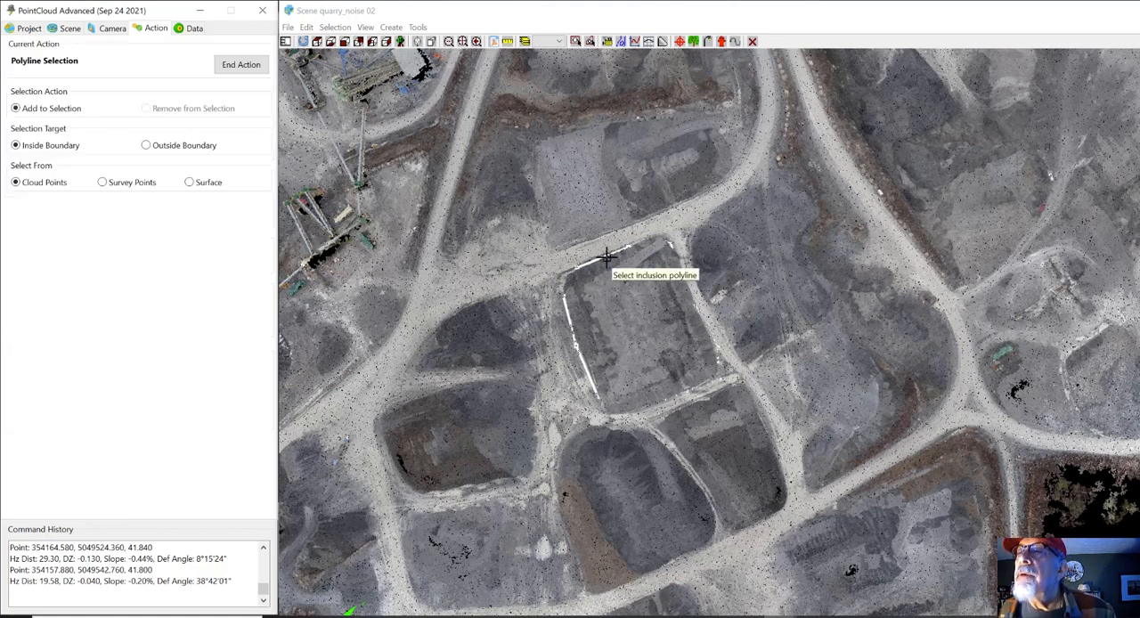
click(602, 283)
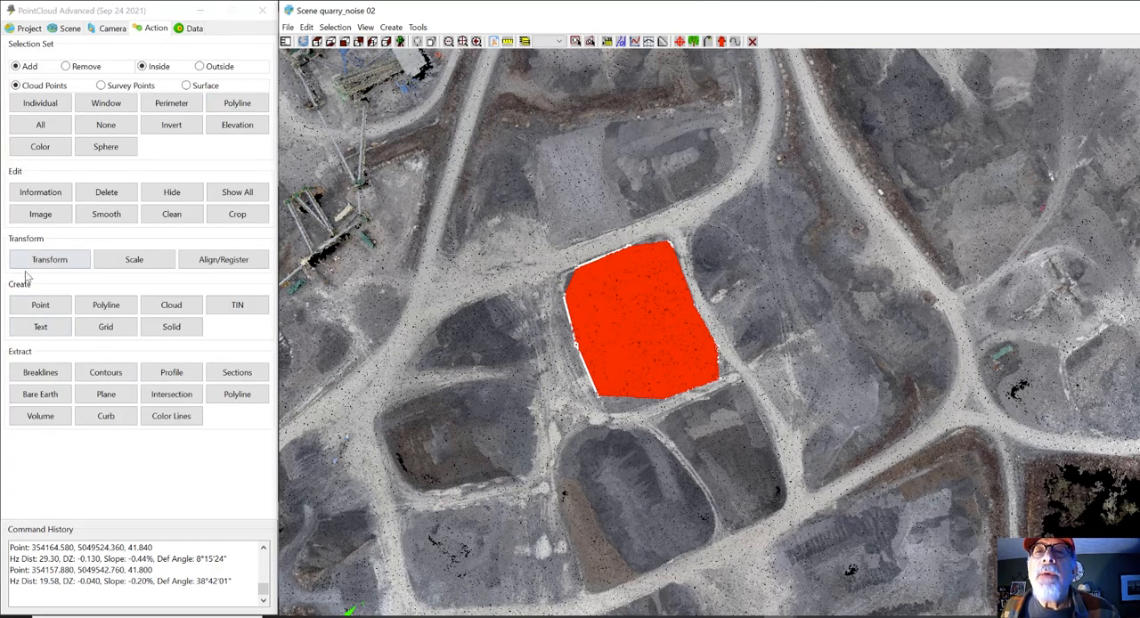
click(237, 305)
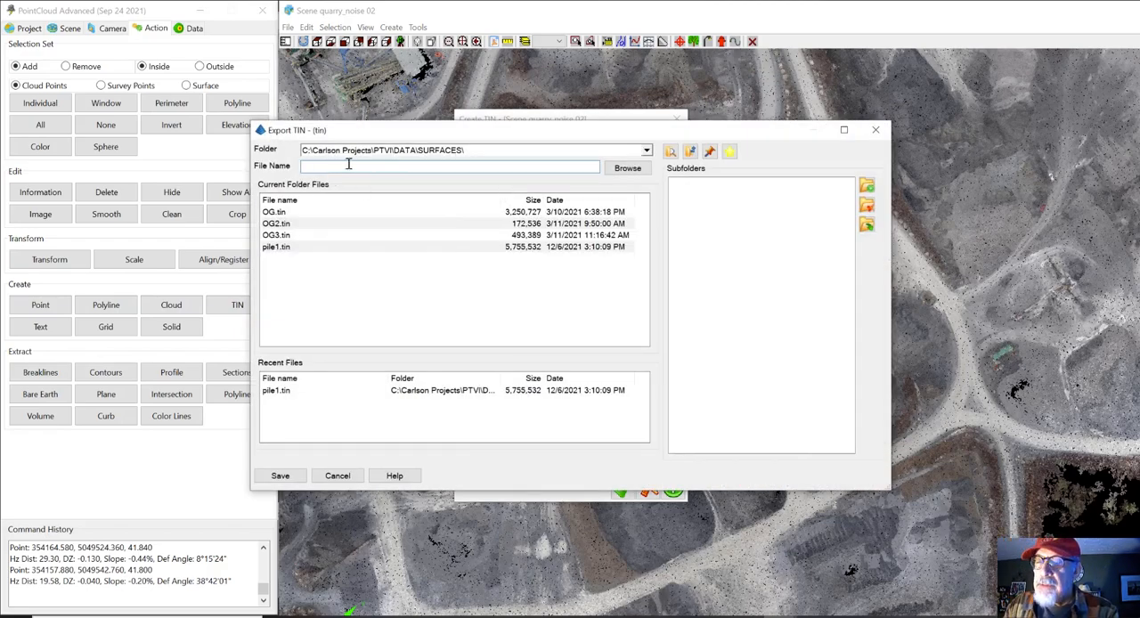
- Export the selected points as TIN file PILE3 and confirm its creation
text(POILE)
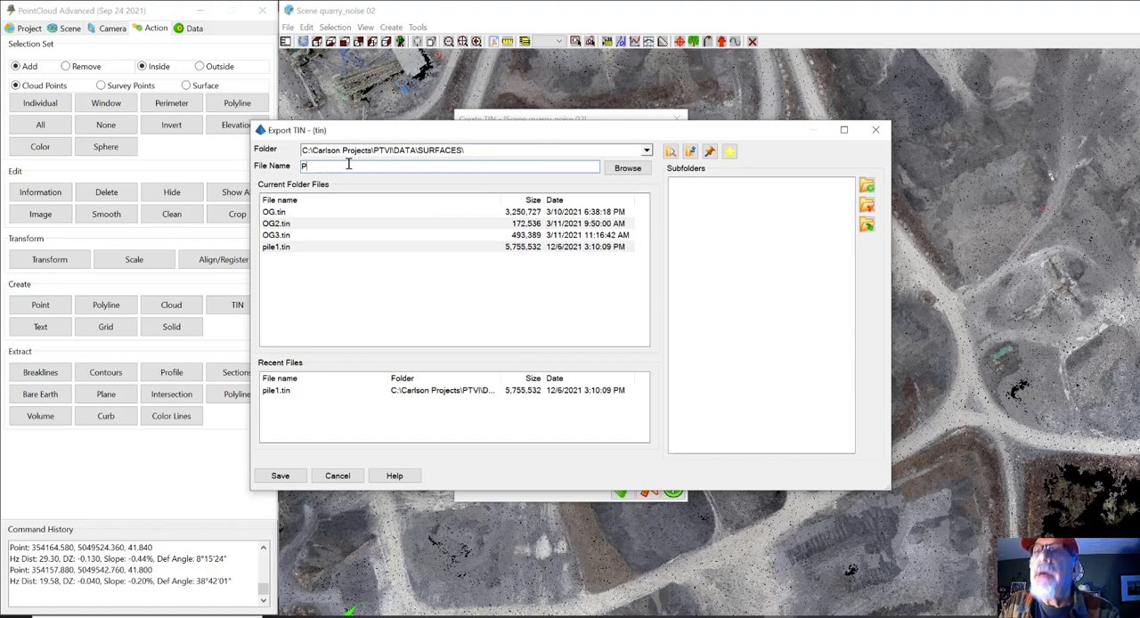
text(ILE3)
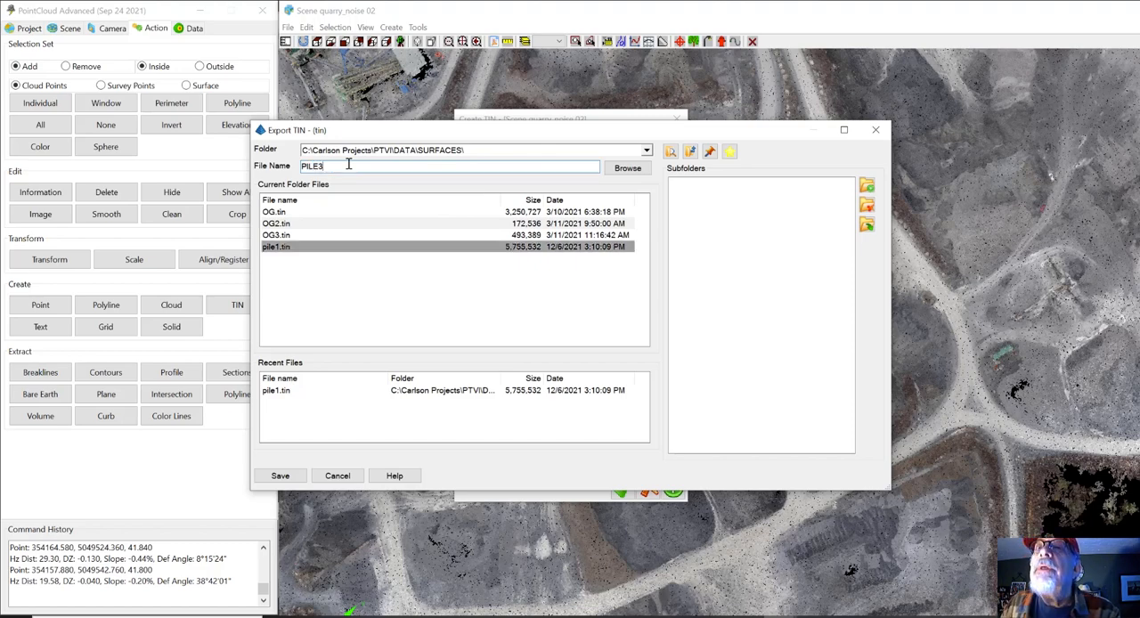
click(279, 474)
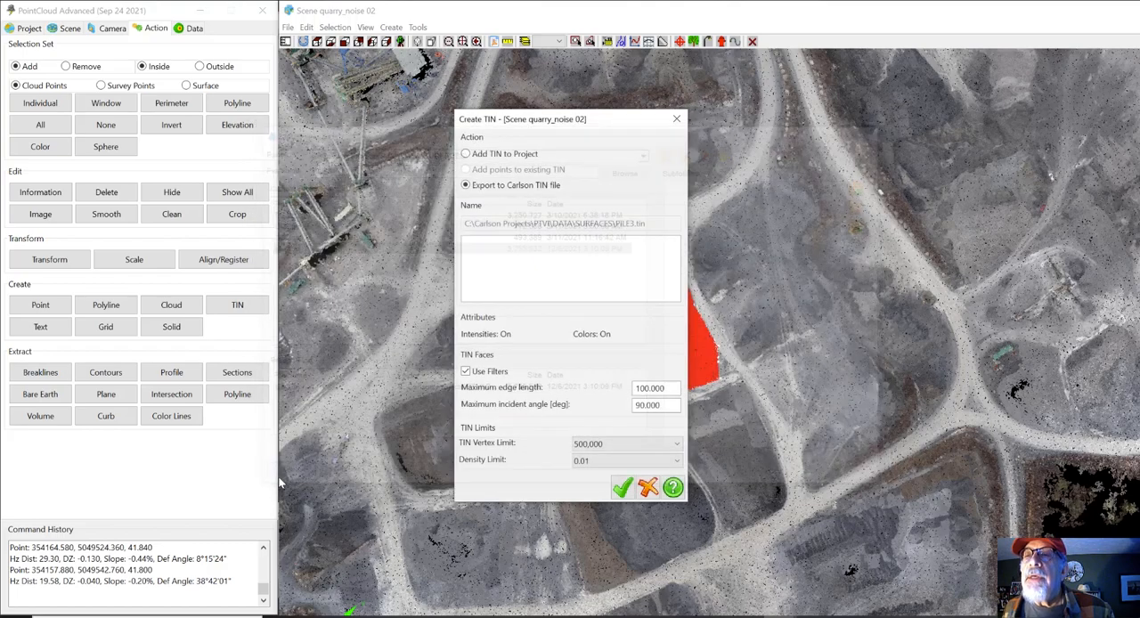
click(621, 488)
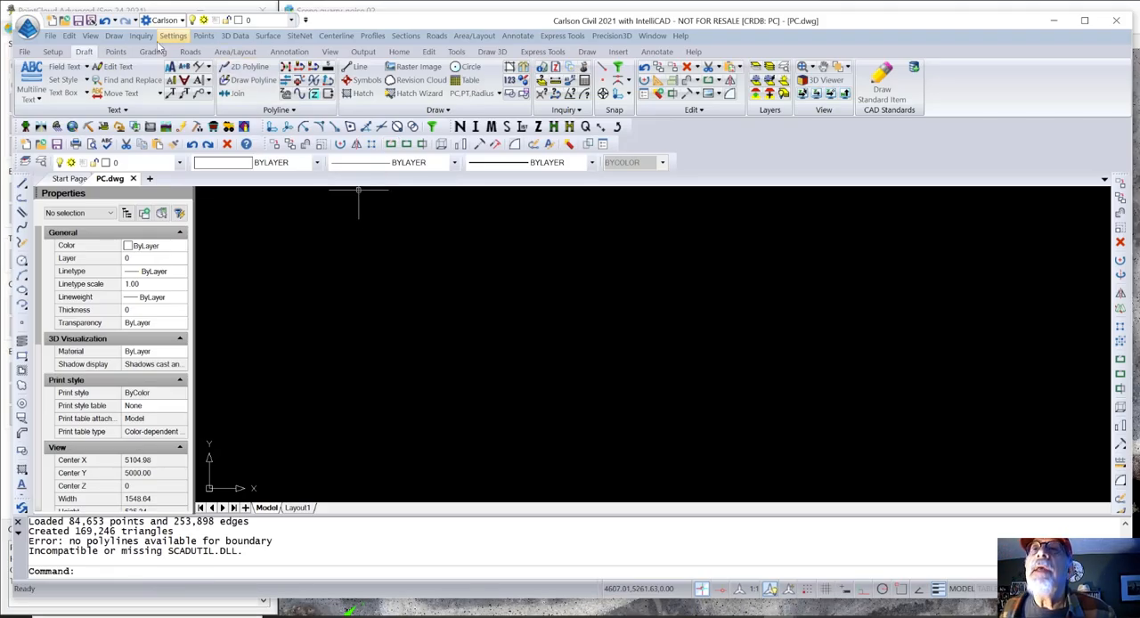
click(89, 35)
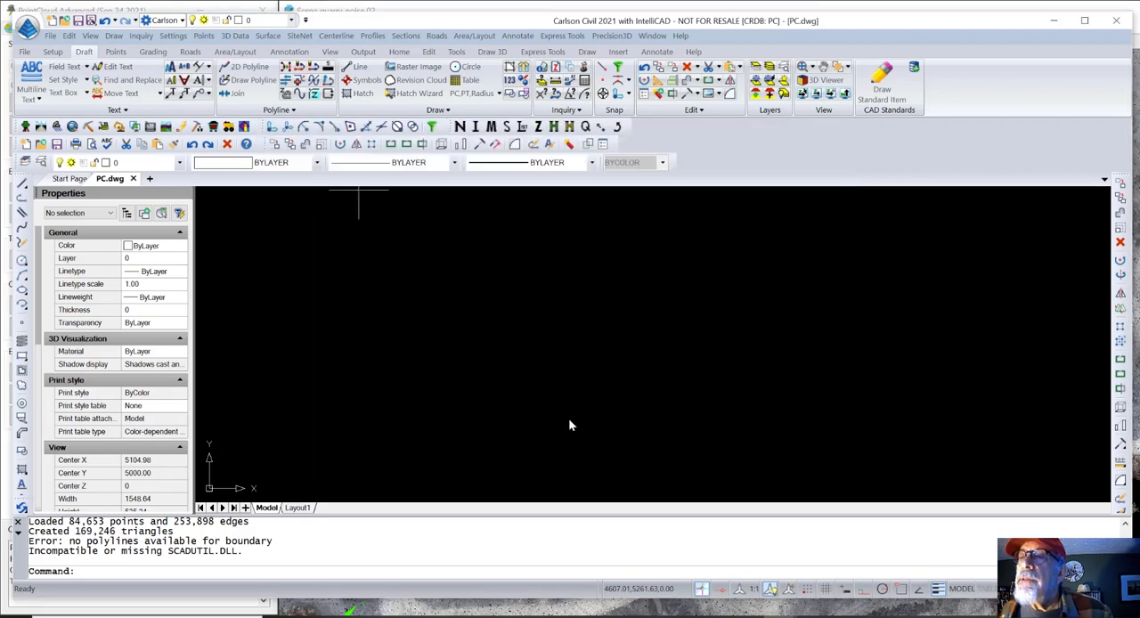
click(826, 89)
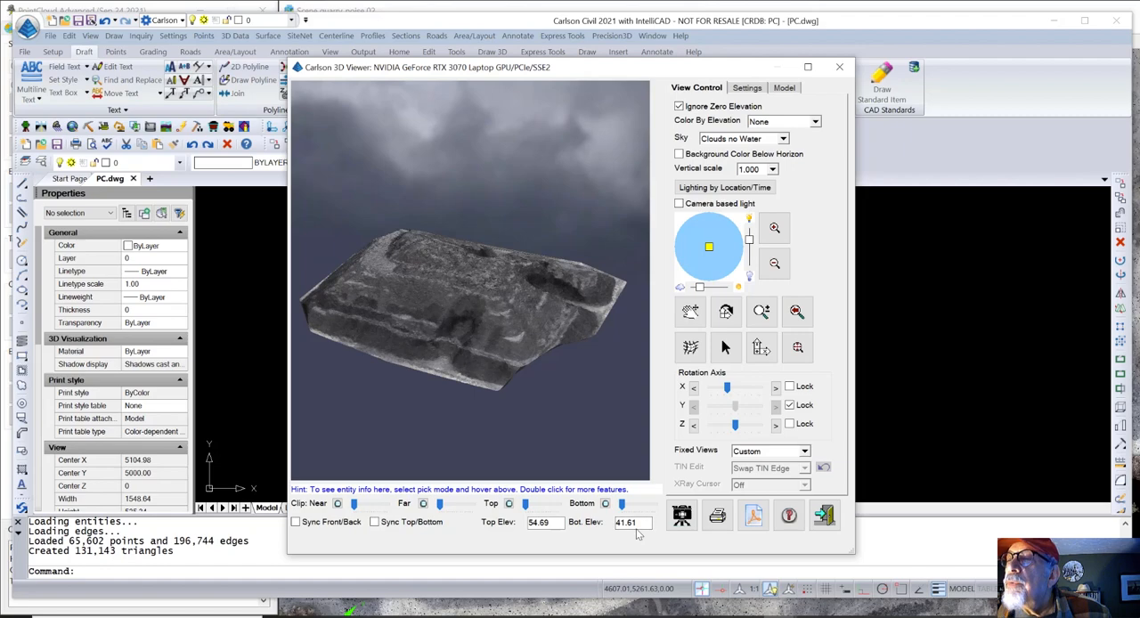
click(838, 68)
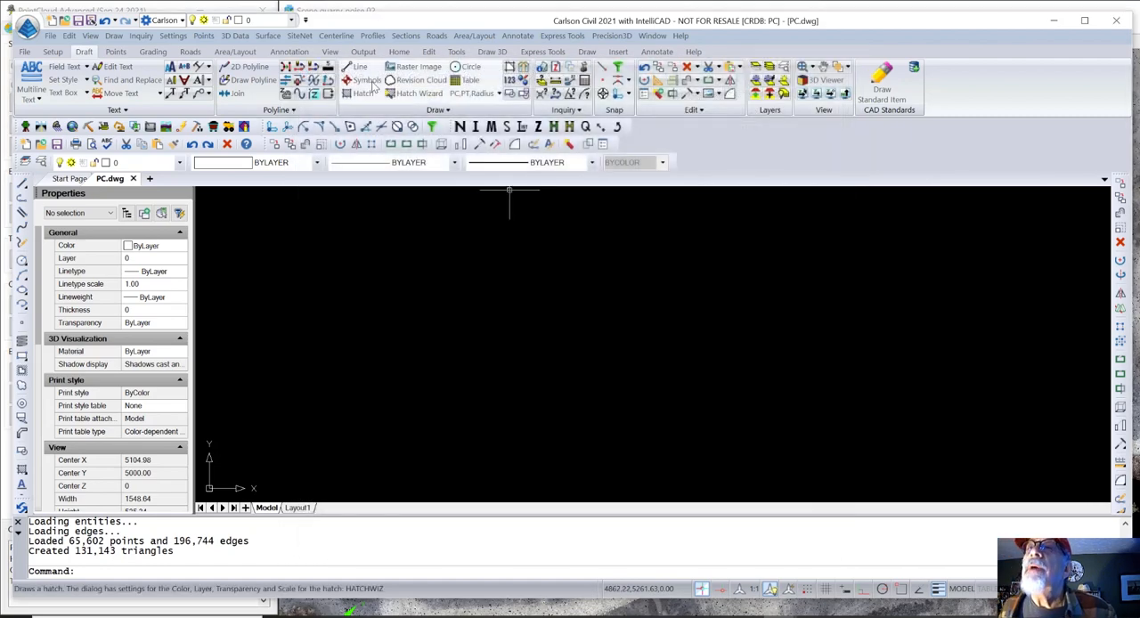
- Run Triangulation Surface Volumes on the stockpile TIN with reference elevation 41.6 and default report options
click(267, 36)
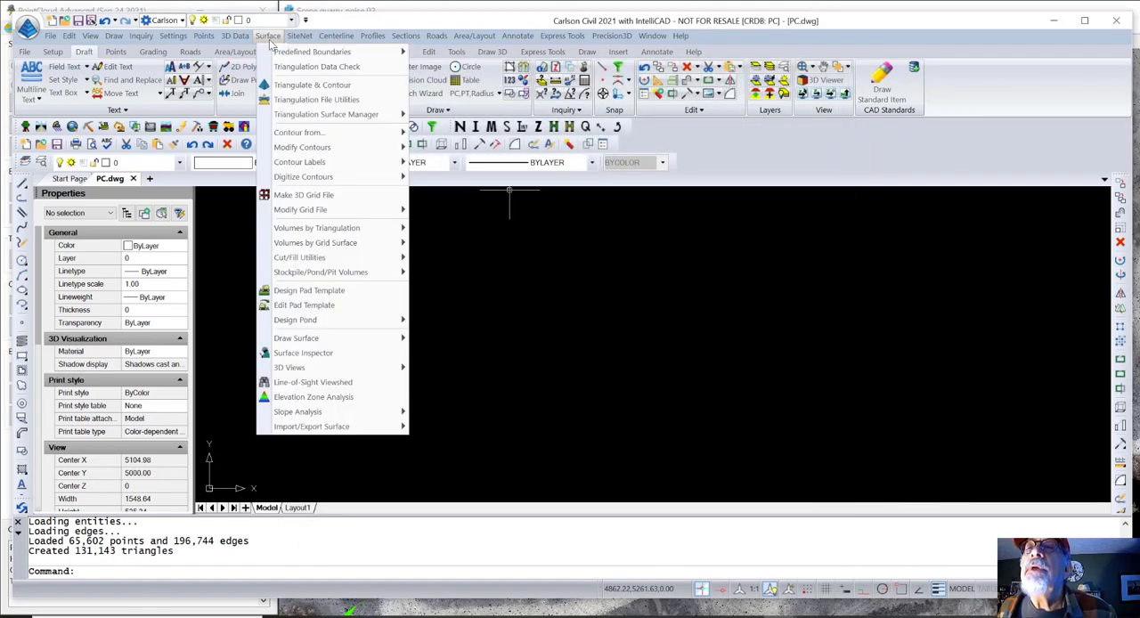
mouse_move(331, 242)
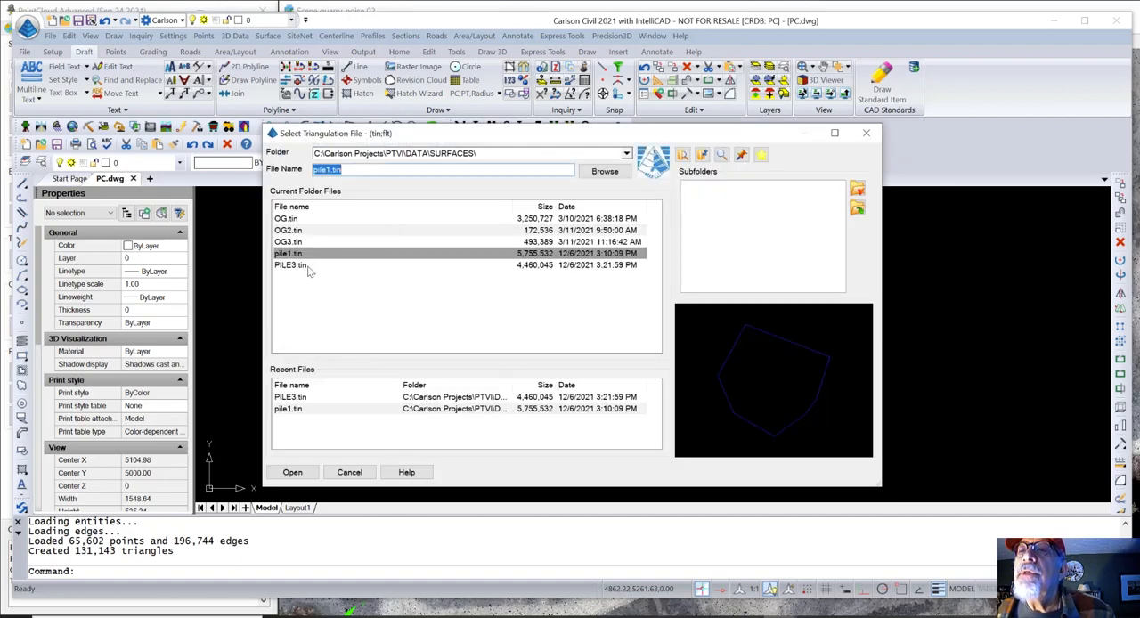
click(292, 472)
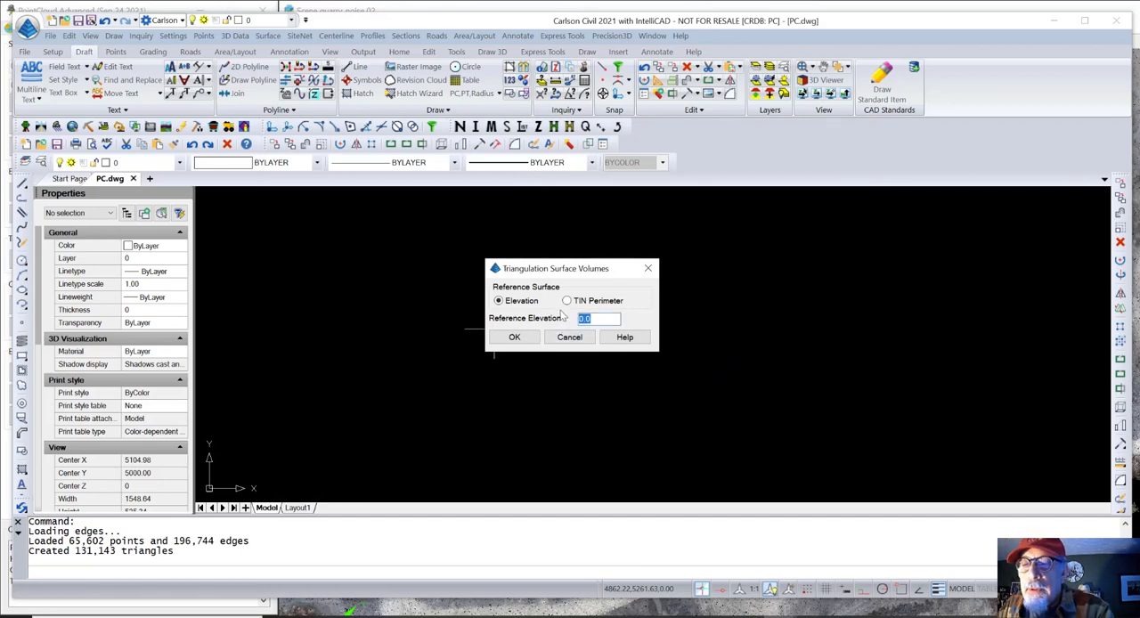
text(41.6)
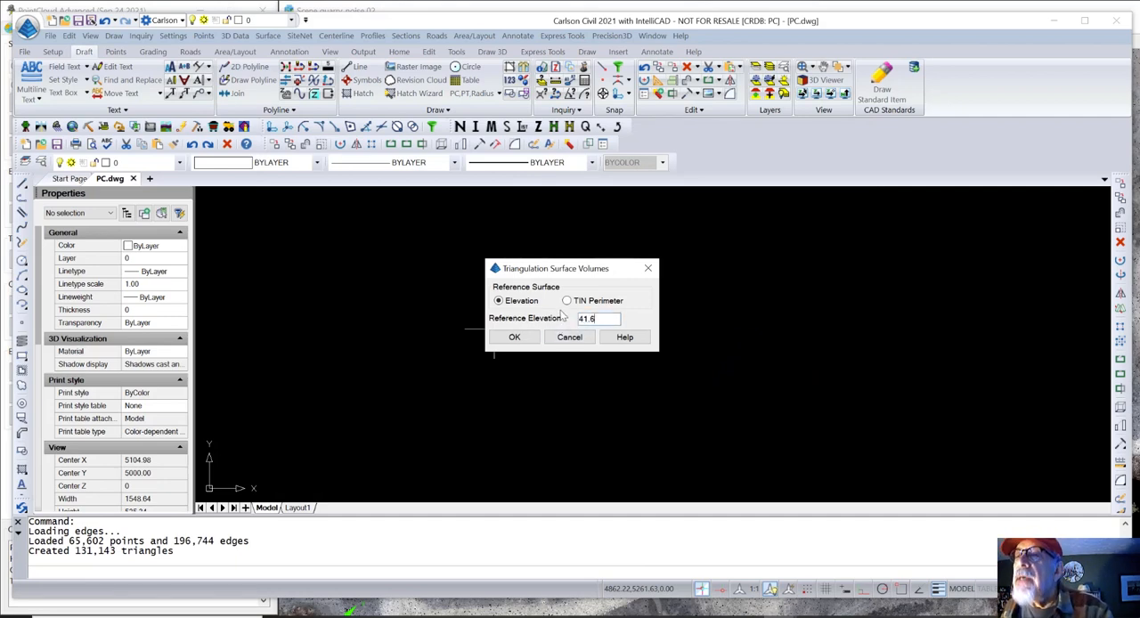
click(513, 336)
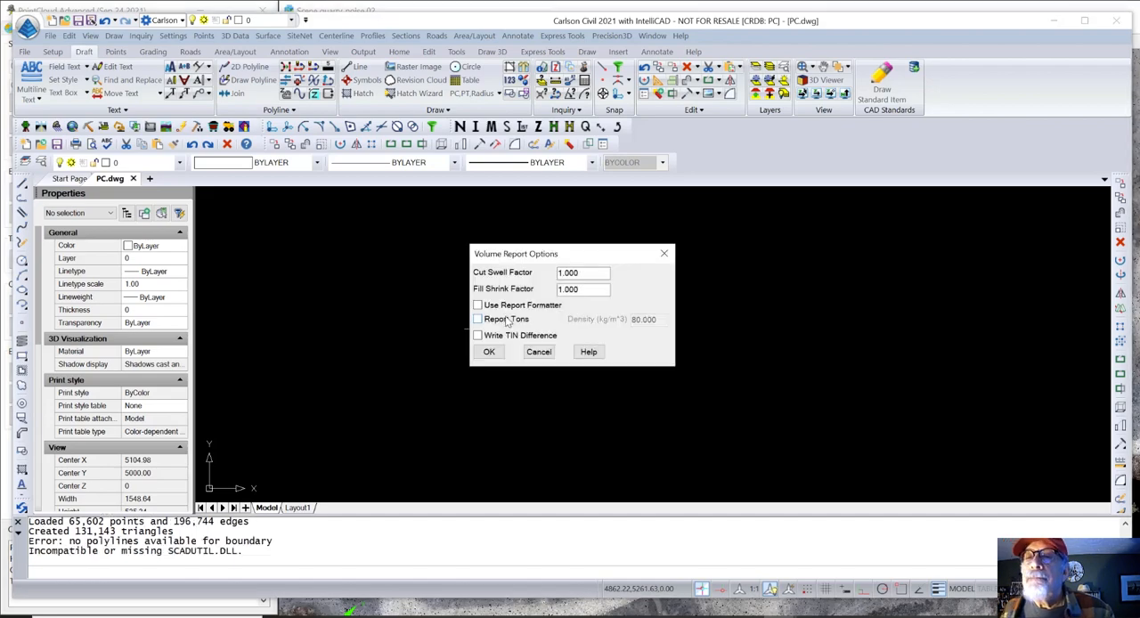
click(488, 351)
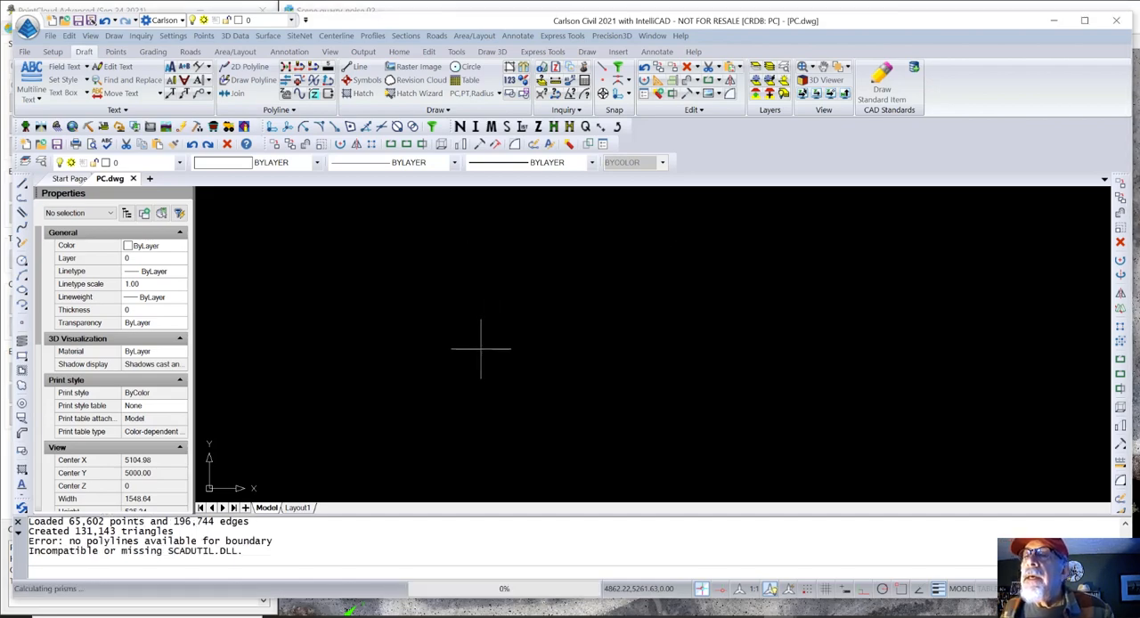